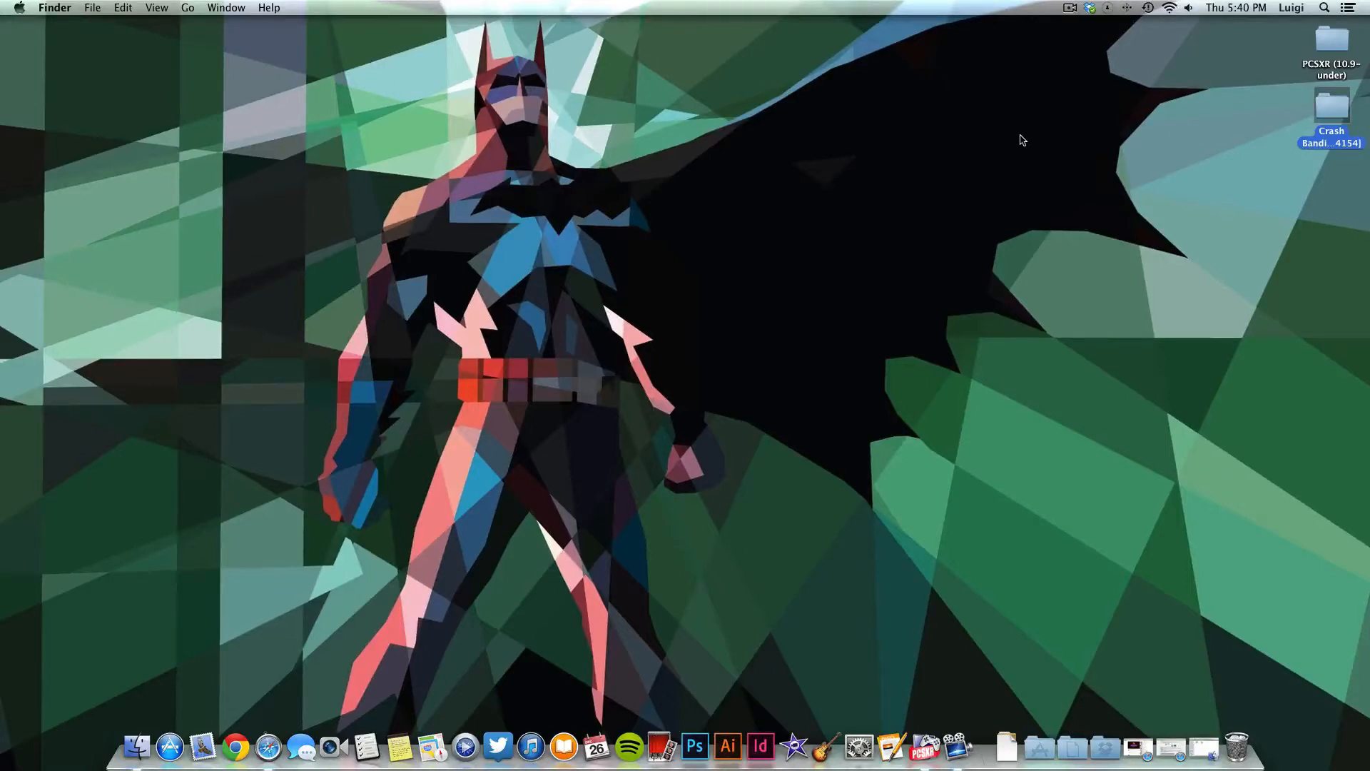
pyautogui.moveTo(974, 425)
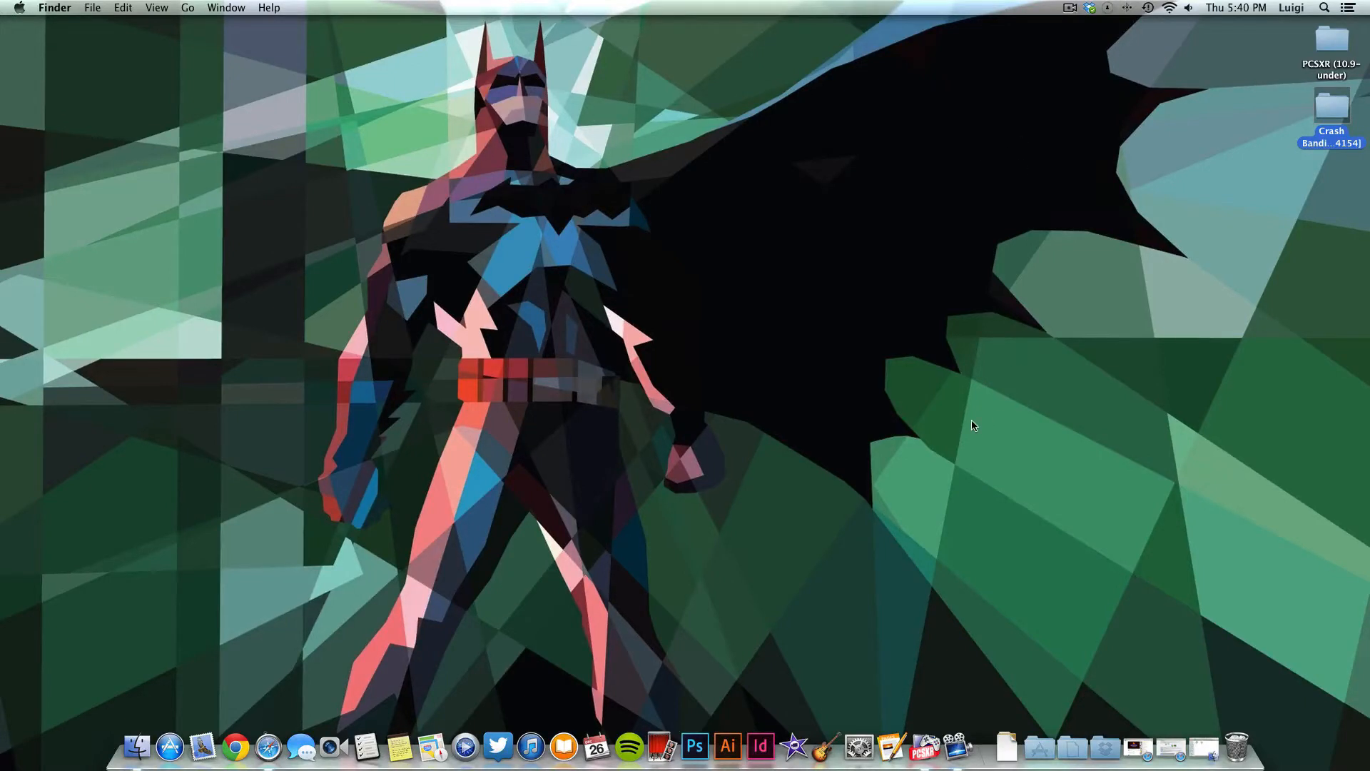
pyautogui.moveTo(975, 452)
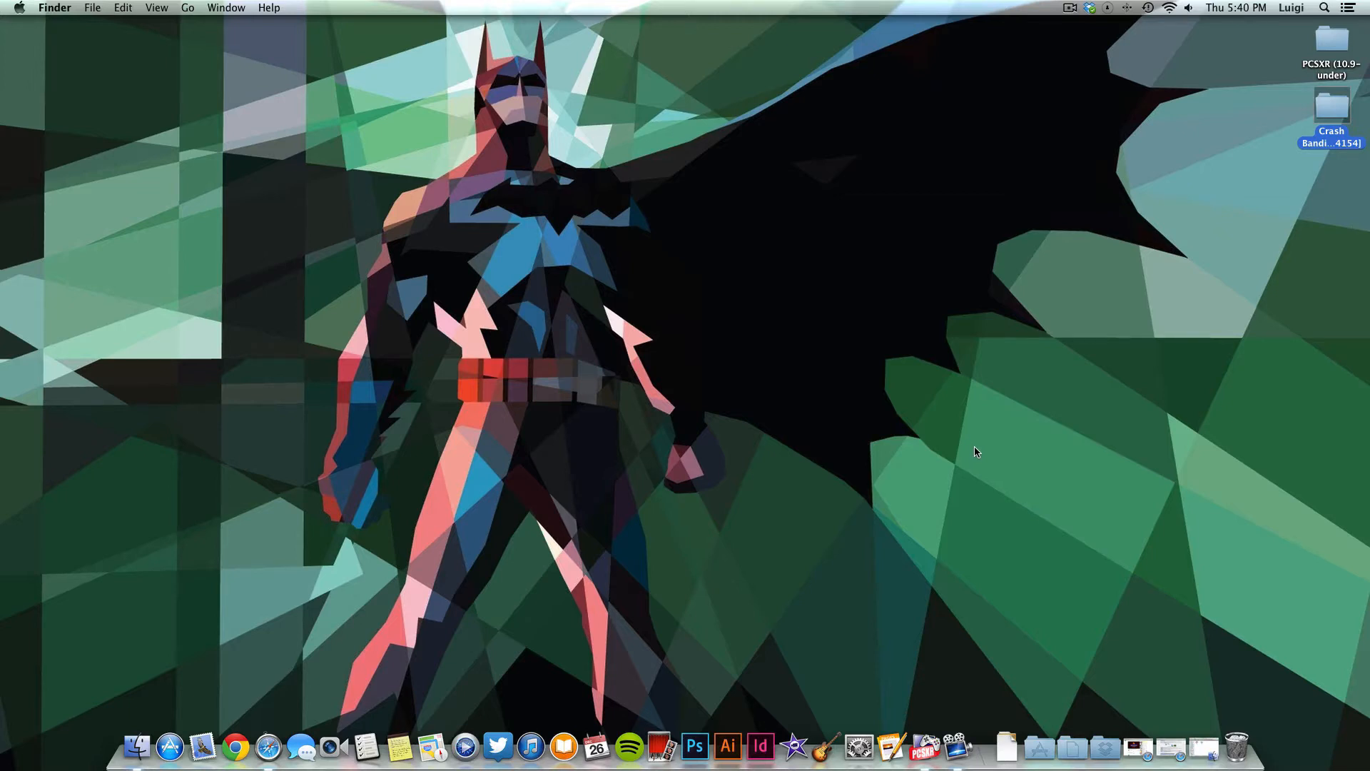
pyautogui.moveTo(966, 452)
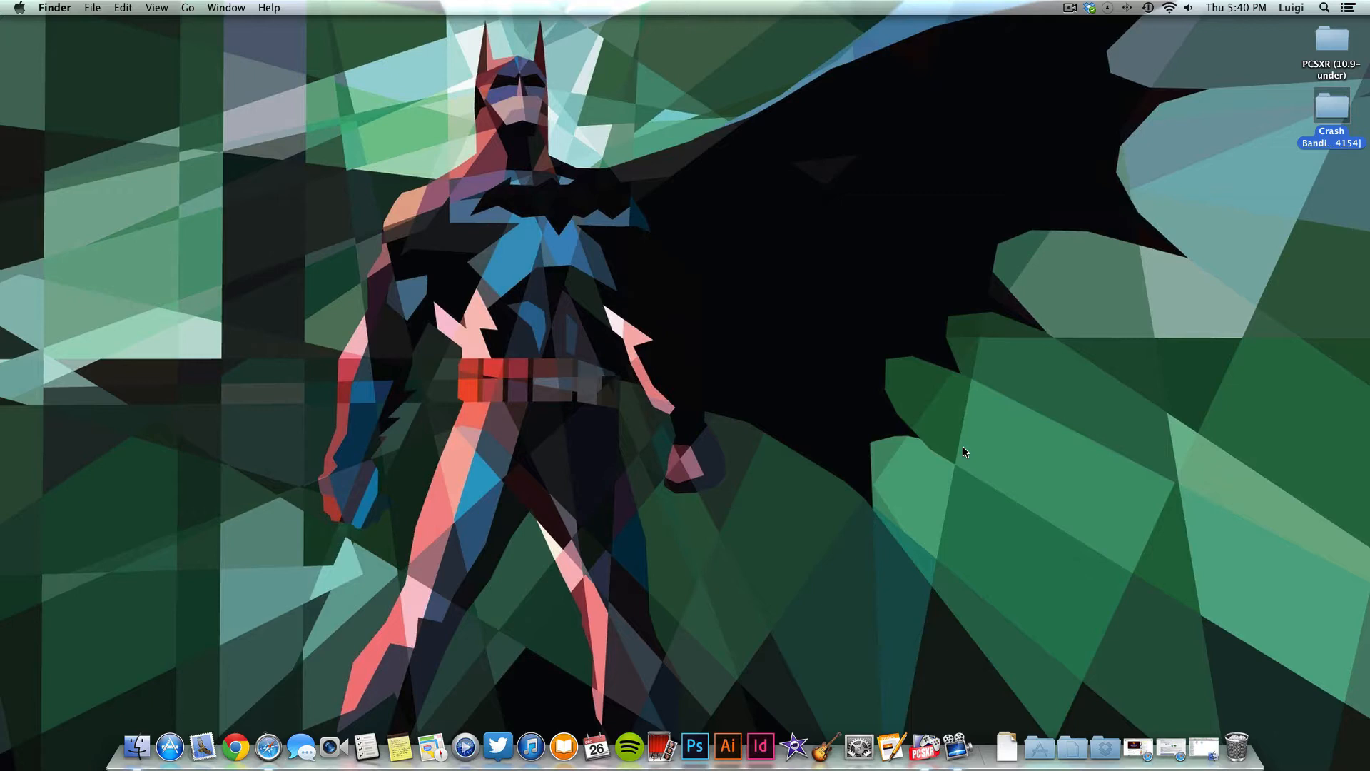
pyautogui.moveTo(985, 492)
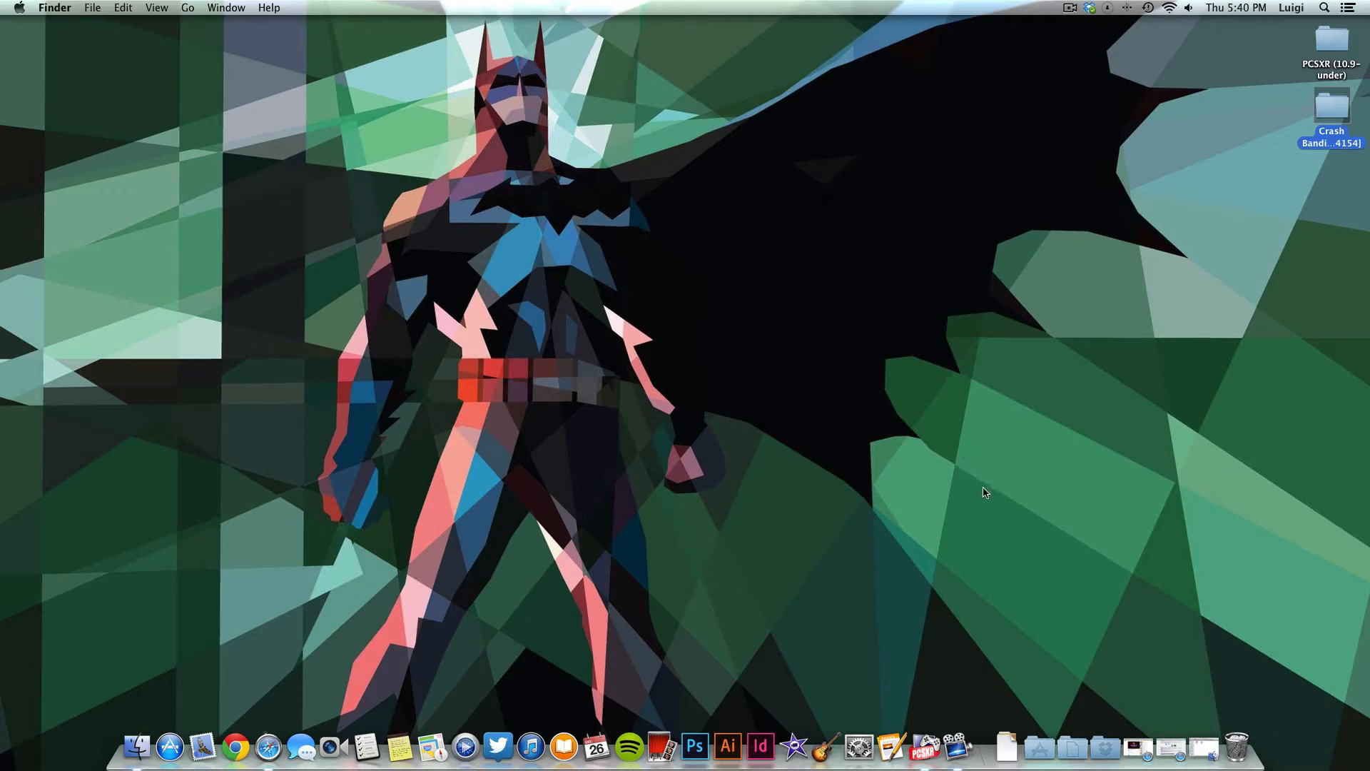
pyautogui.moveTo(1260, 304)
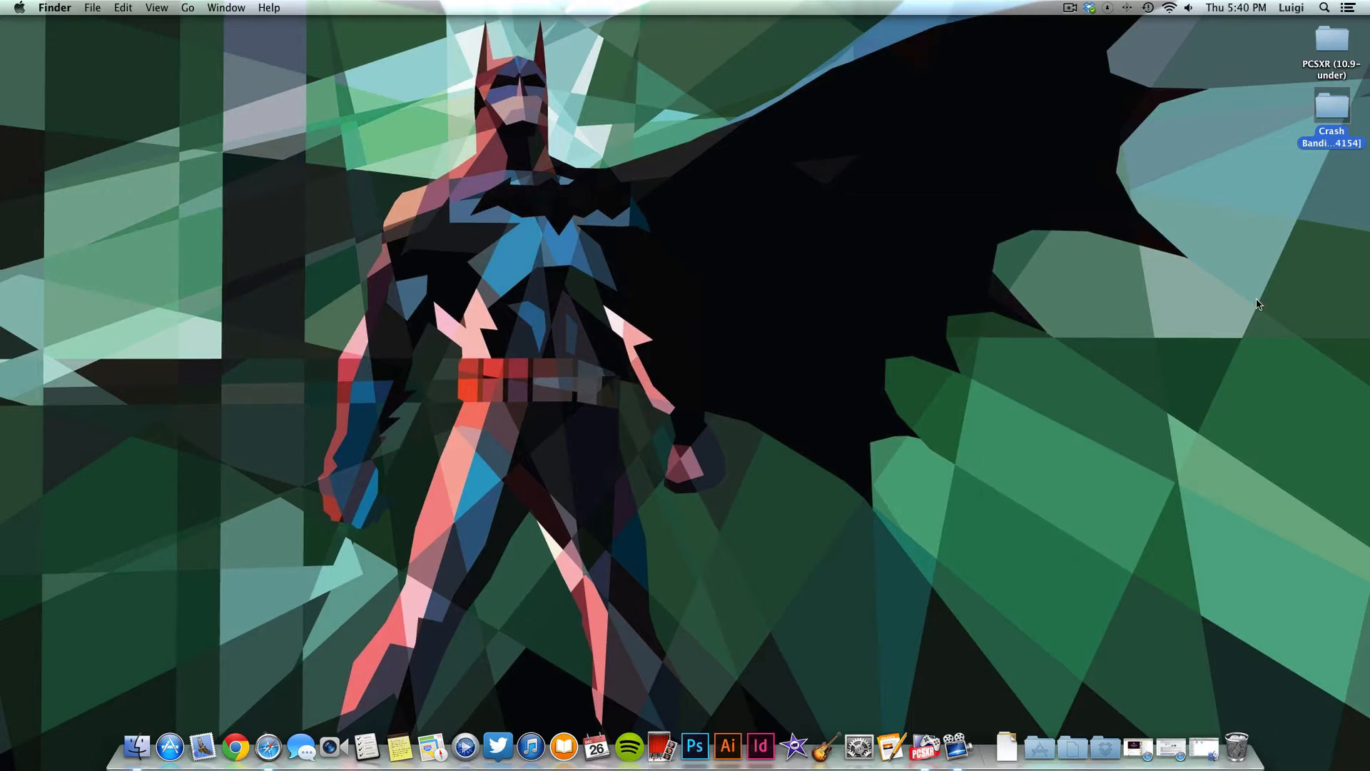
pyautogui.moveTo(1240, 127)
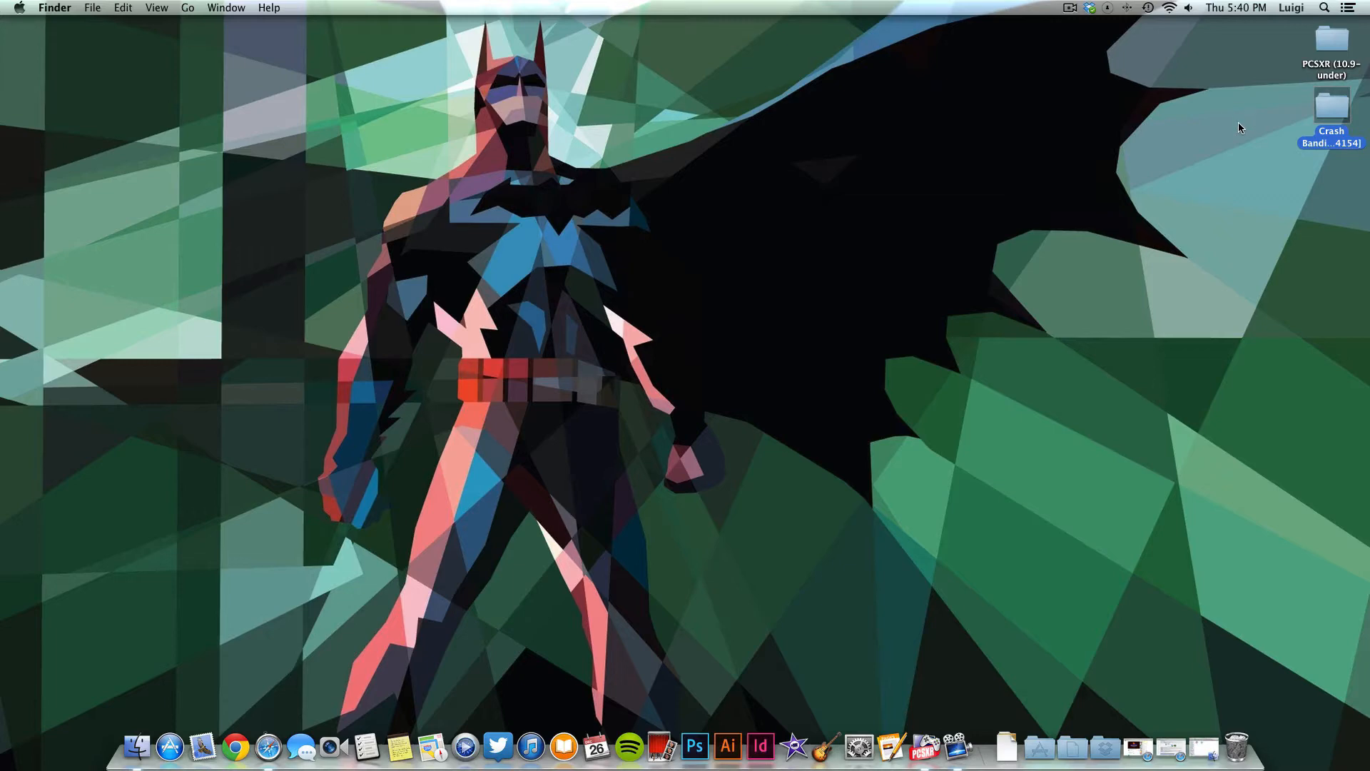
# Step: Enter the PCSXR (10.9-under) desktop folder and highlight the inner PCSXR folder and the PCSXR app
pyautogui.click(1332, 44)
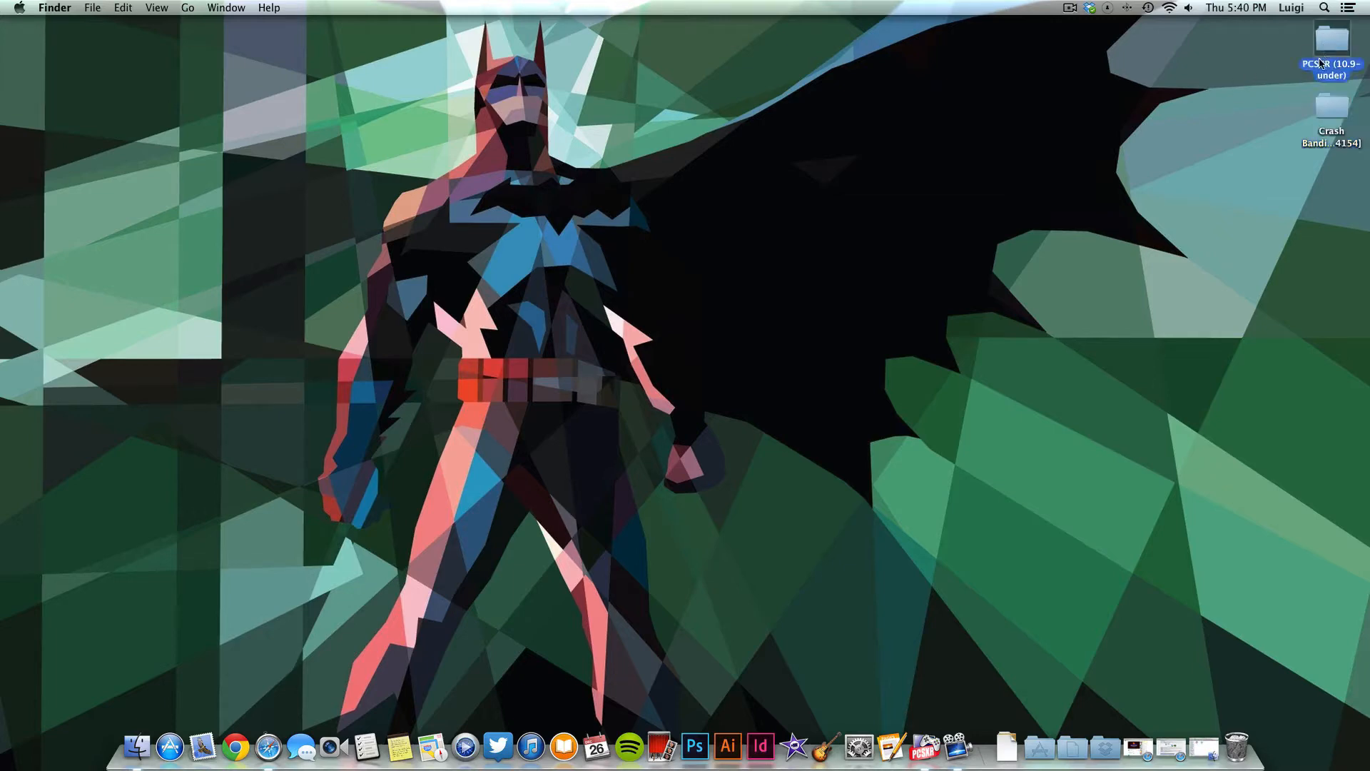
pyautogui.doubleClick(1331, 41)
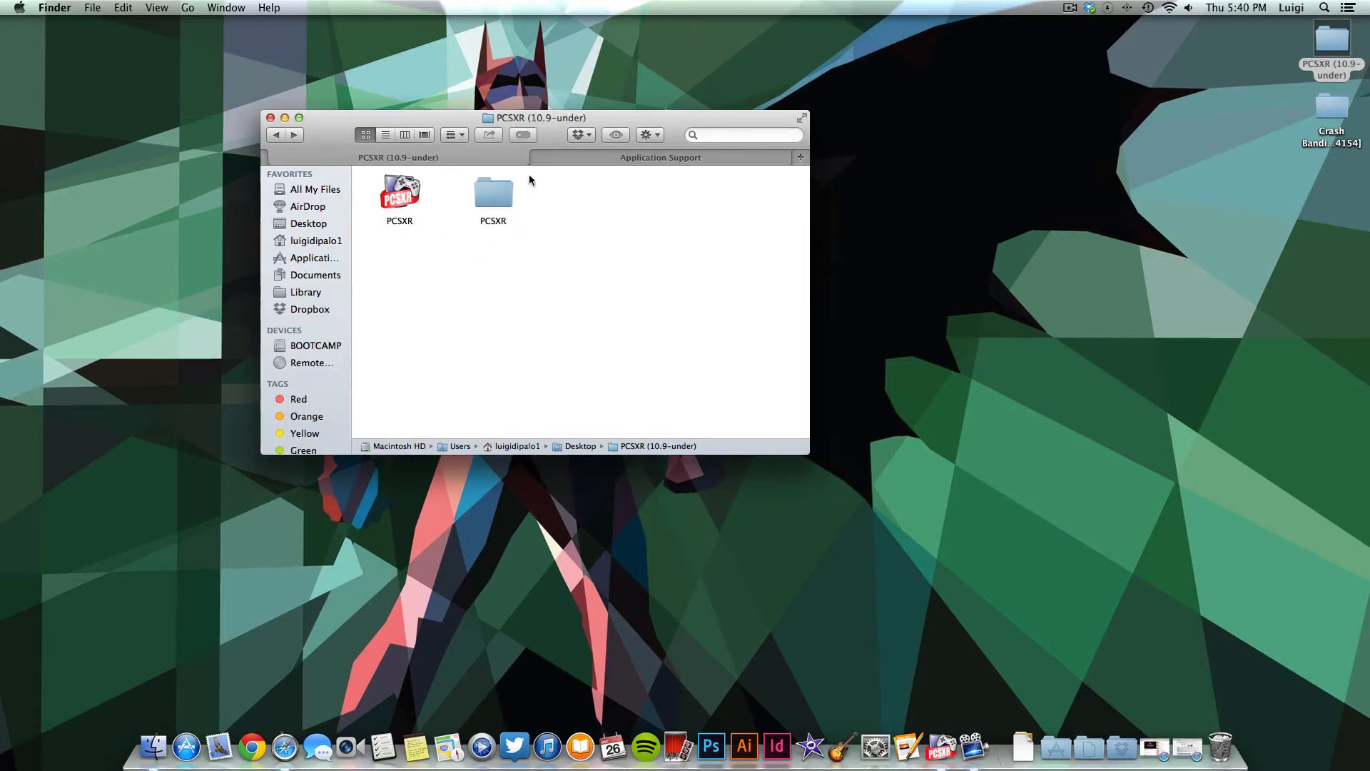
pyautogui.click(493, 192)
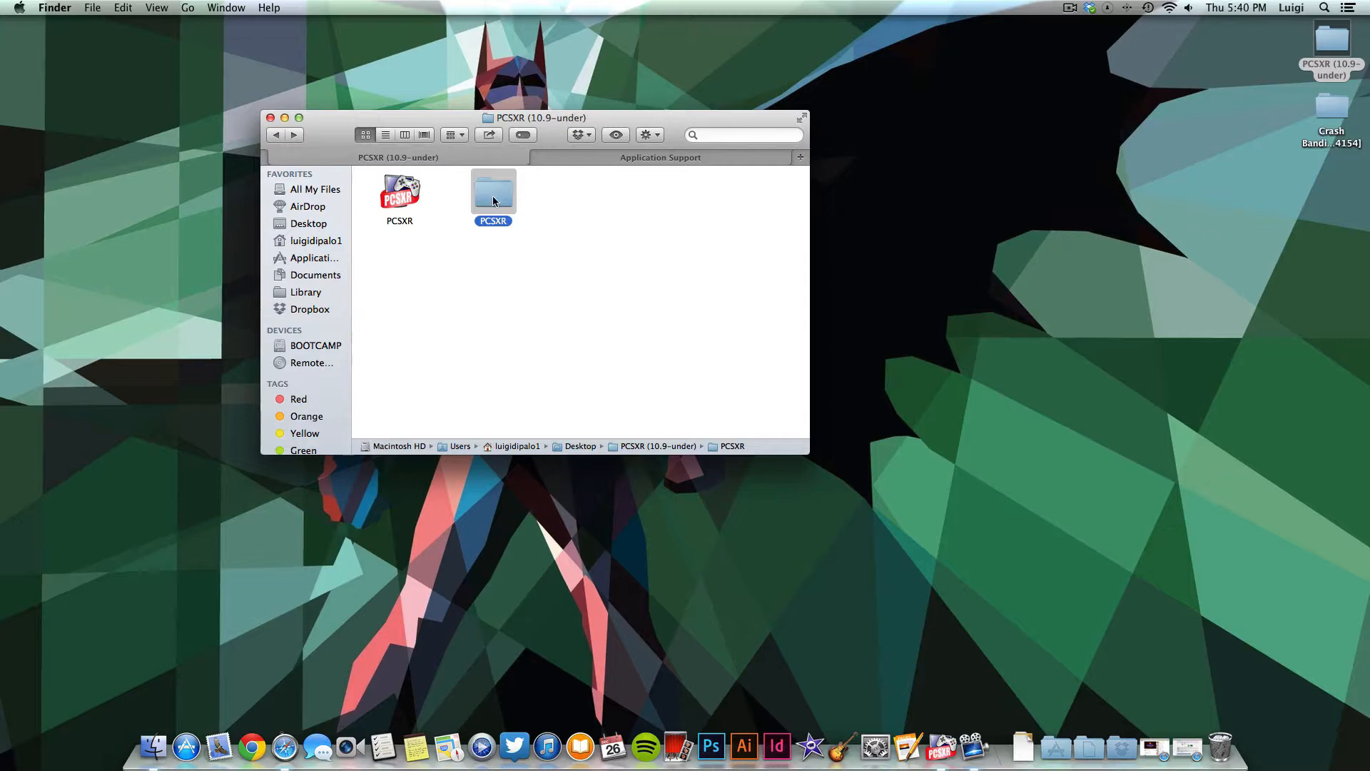
pyautogui.click(400, 192)
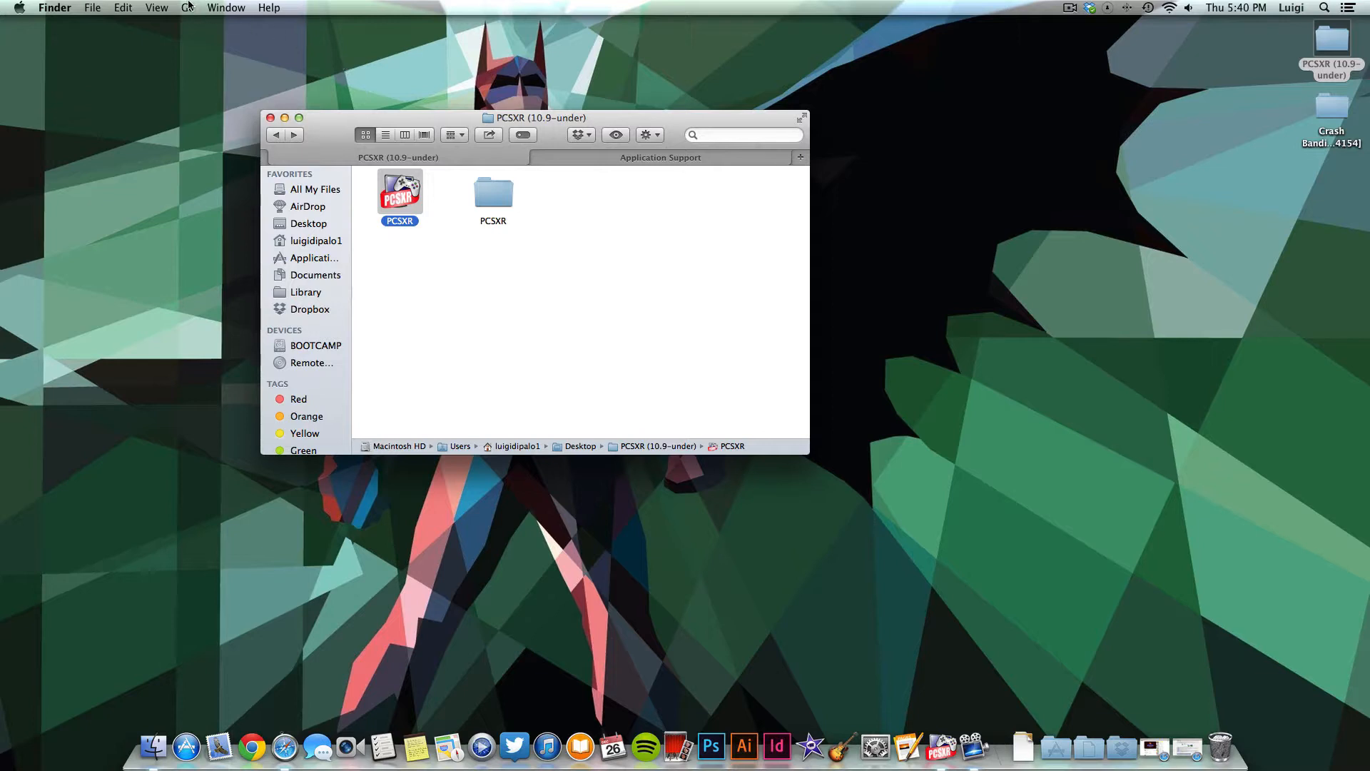
# Step: Navigate to the user Library folder via Finder's Go menu
pyautogui.click(187, 7)
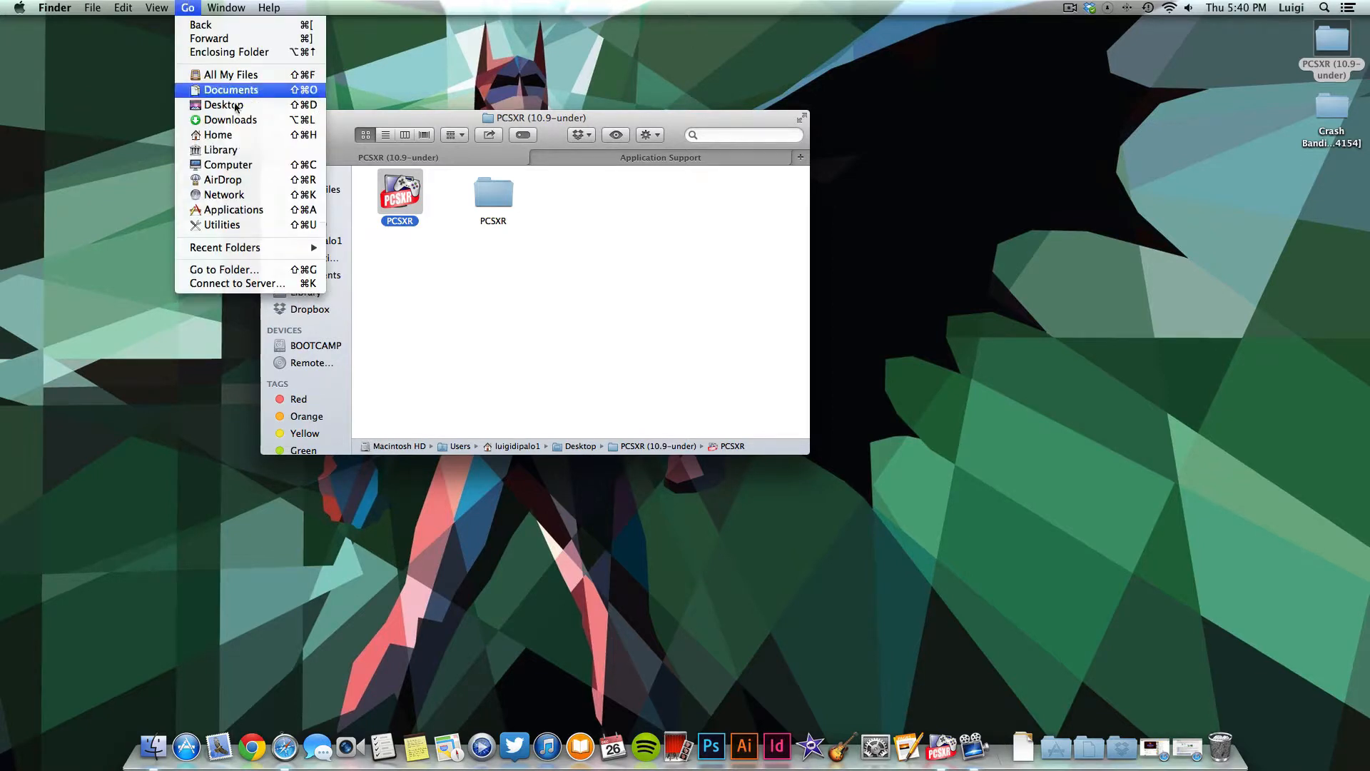
pyautogui.moveTo(221, 150)
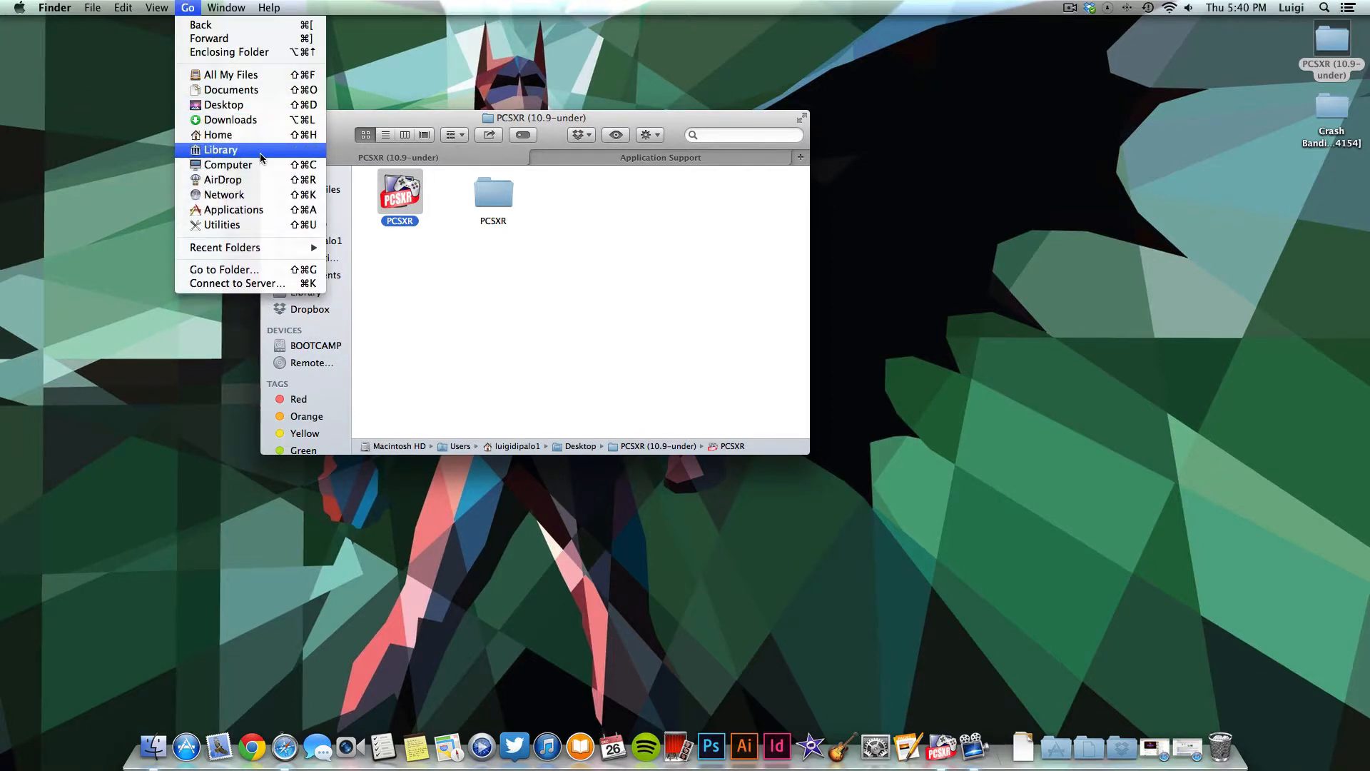
pyautogui.click(221, 150)
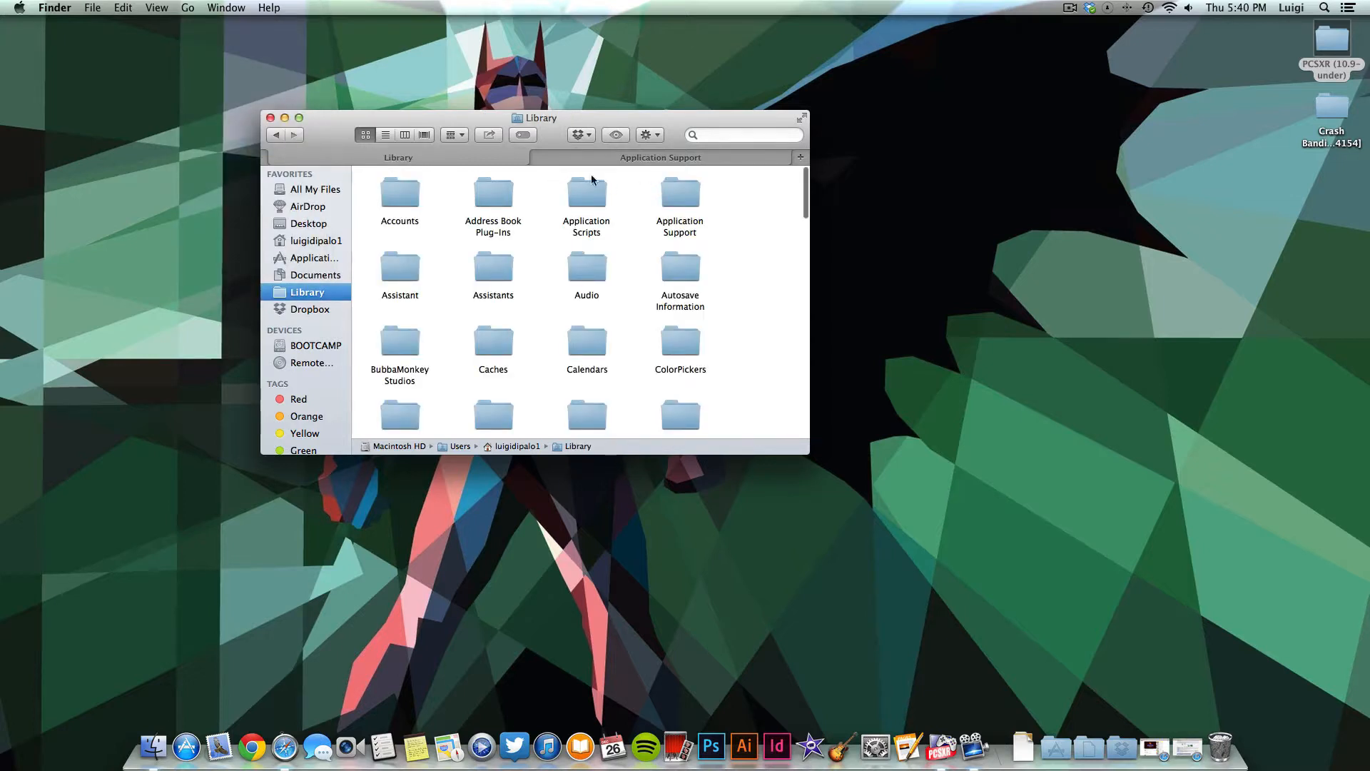
pyautogui.moveTo(641, 204)
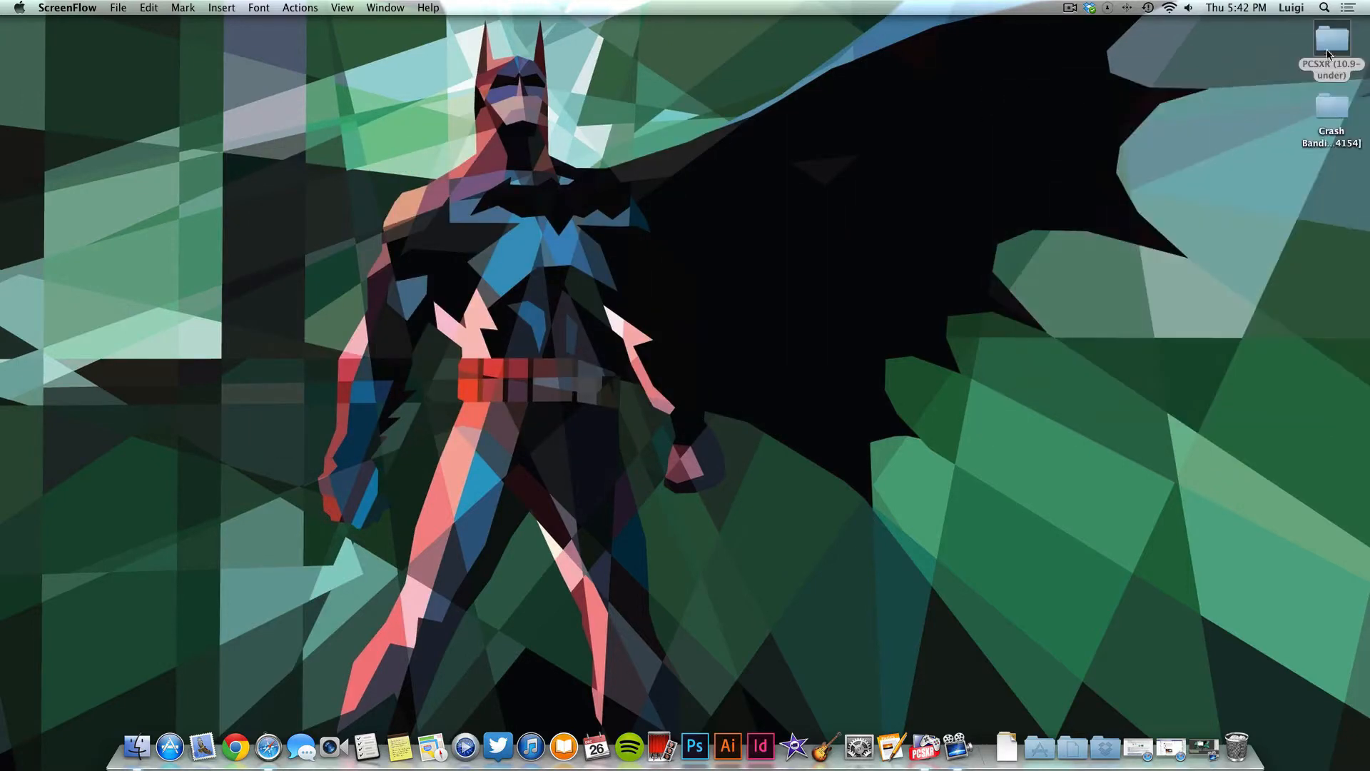
# Step: Reopen the PCSXR (10.9-under) folder from the desktop
pyautogui.doubleClick(1330, 42)
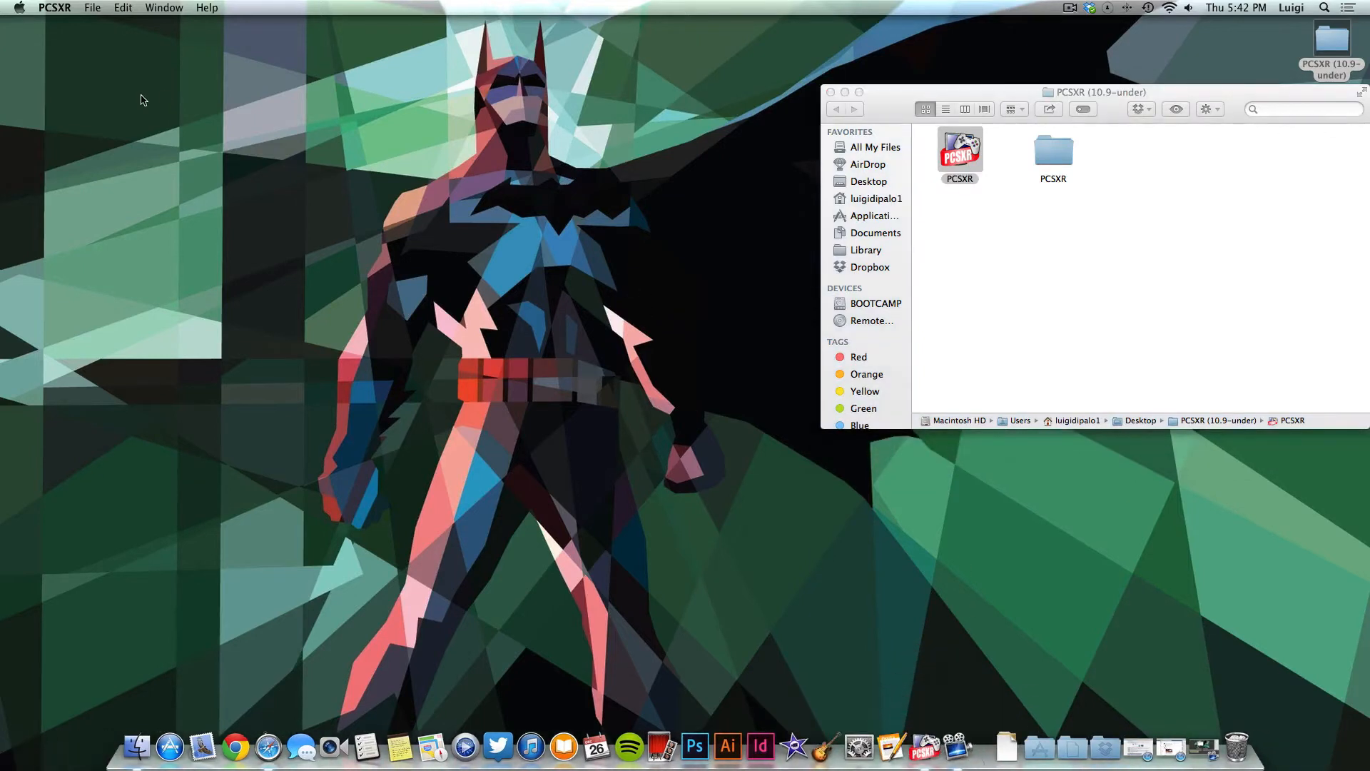
pyautogui.moveTo(1048, 624)
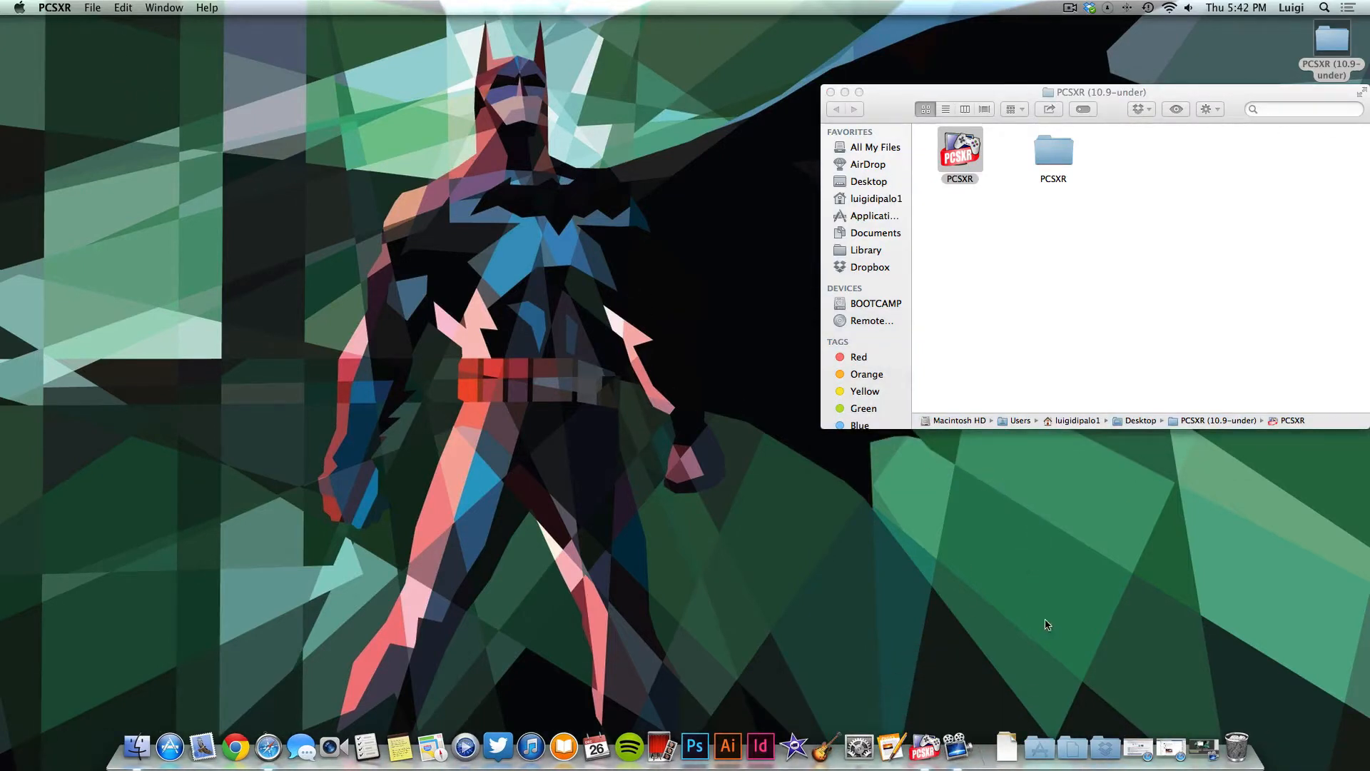
pyautogui.moveTo(772, 372)
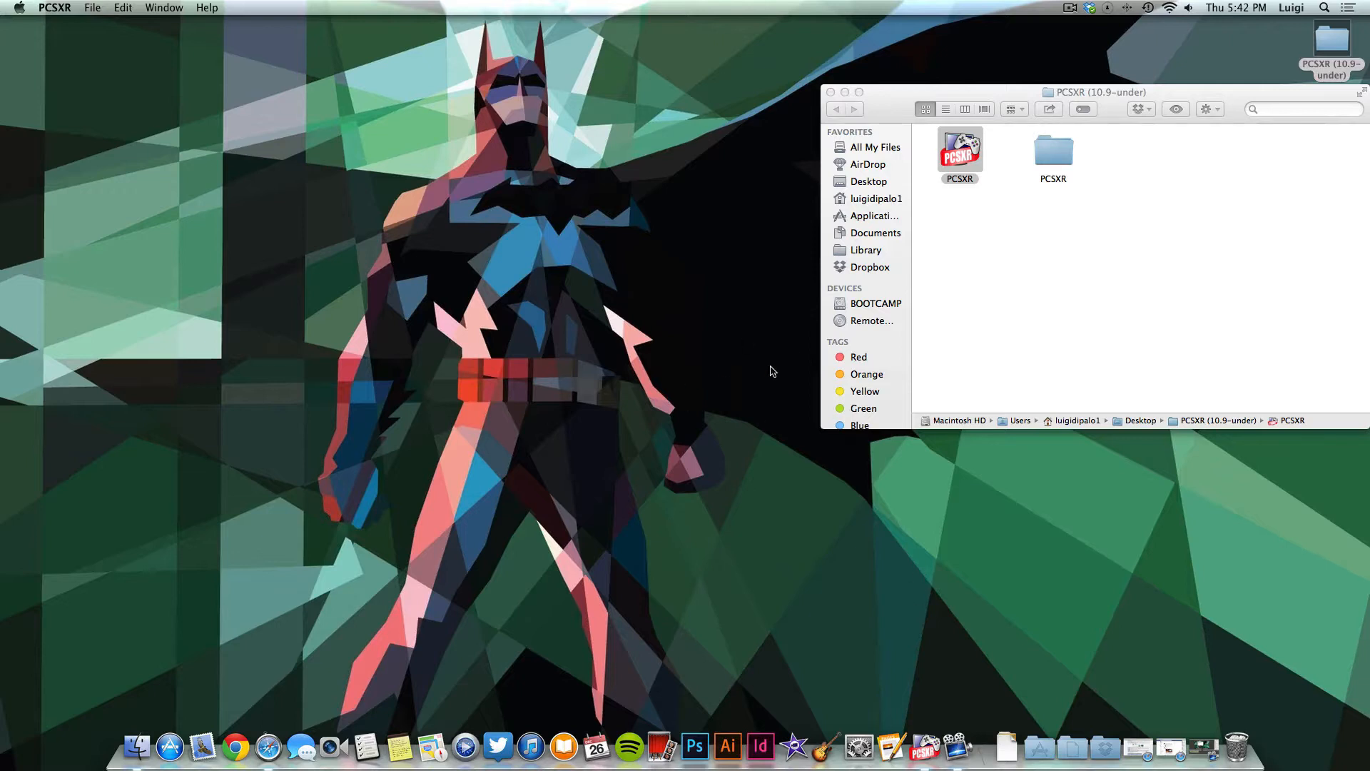
pyautogui.moveTo(905, 523)
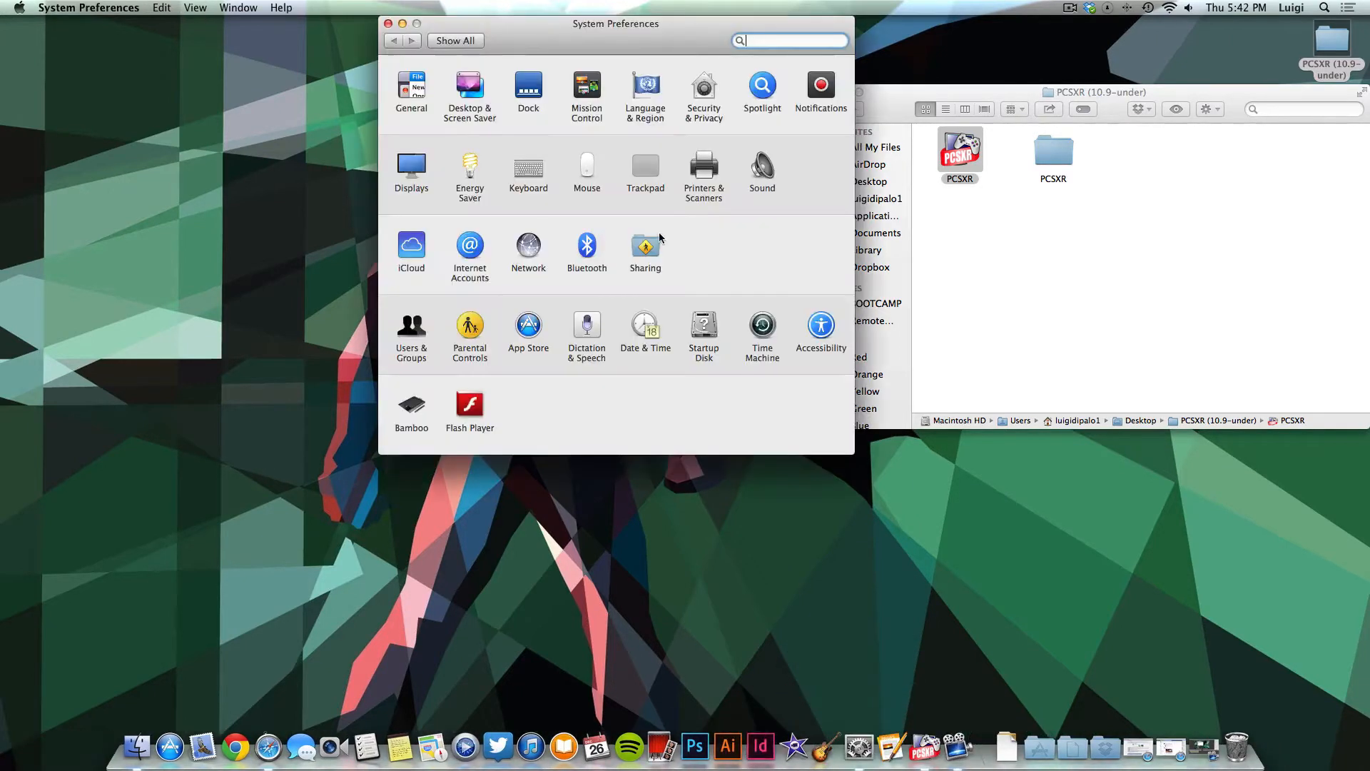
# Step: Review Security & Privacy's rules for downloaded apps, then close System Preferences
pyautogui.click(703, 87)
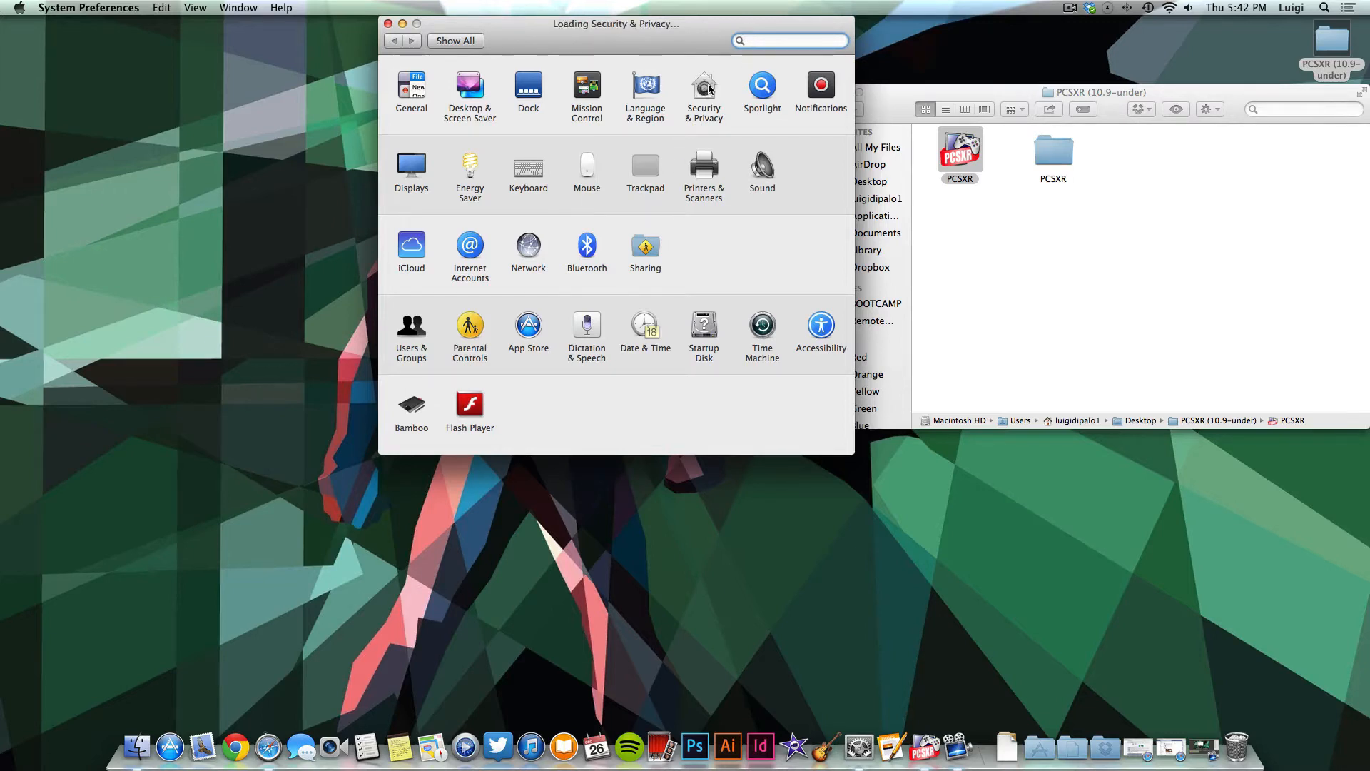
pyautogui.click(704, 87)
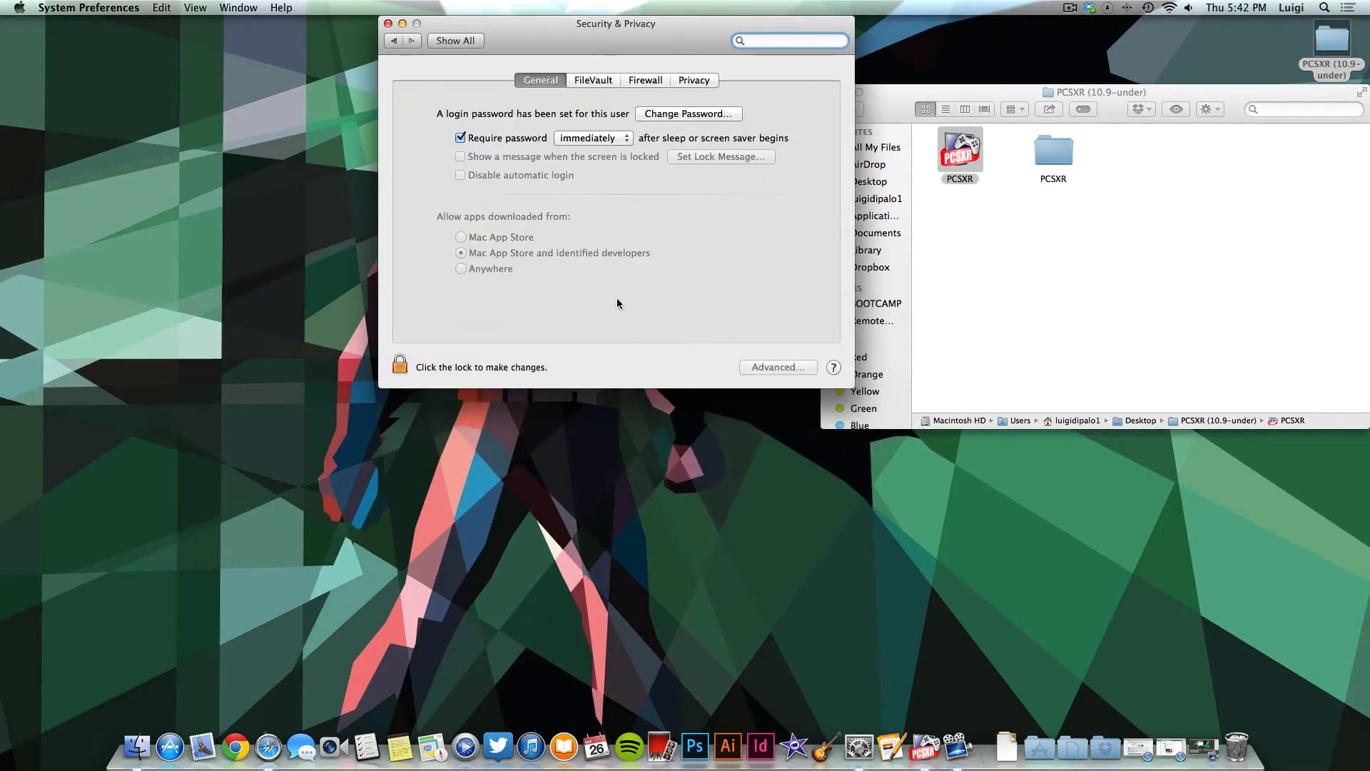
pyautogui.moveTo(732, 307)
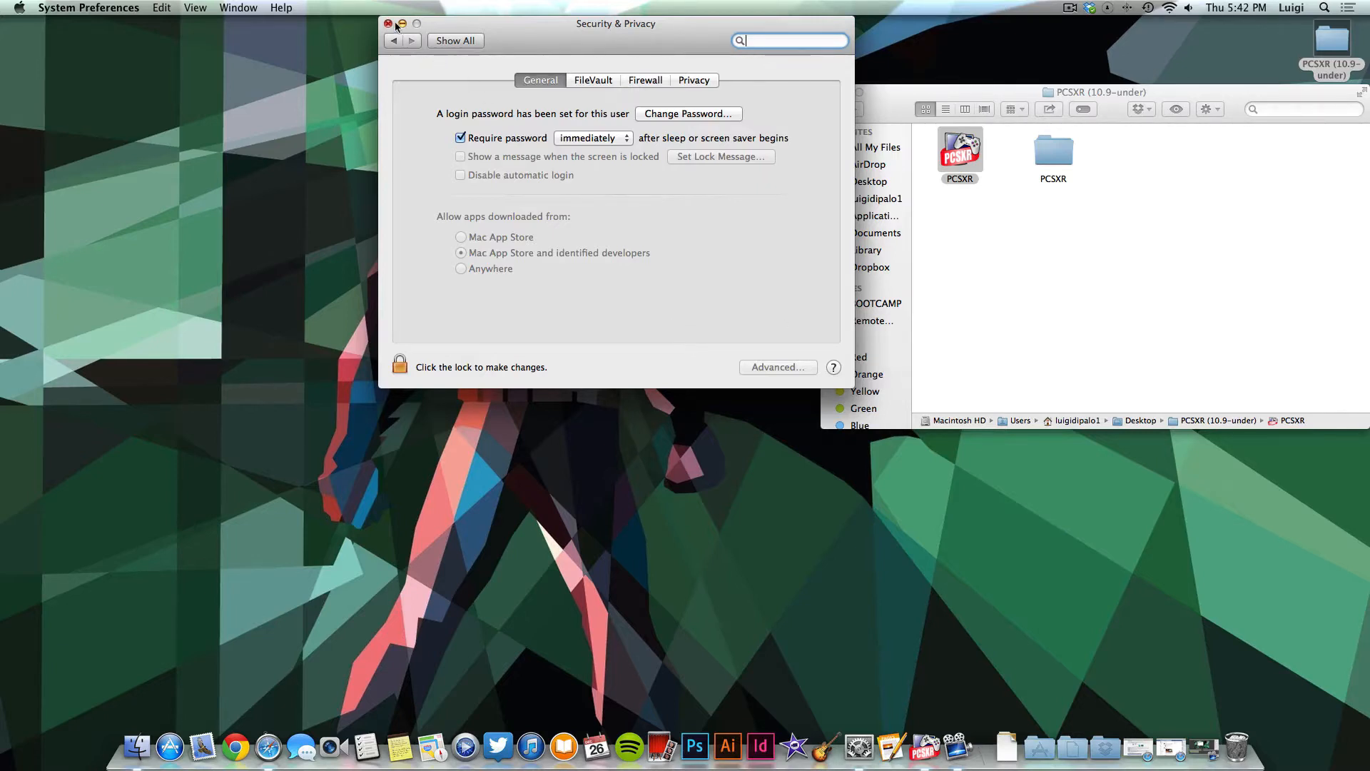
pyautogui.click(389, 25)
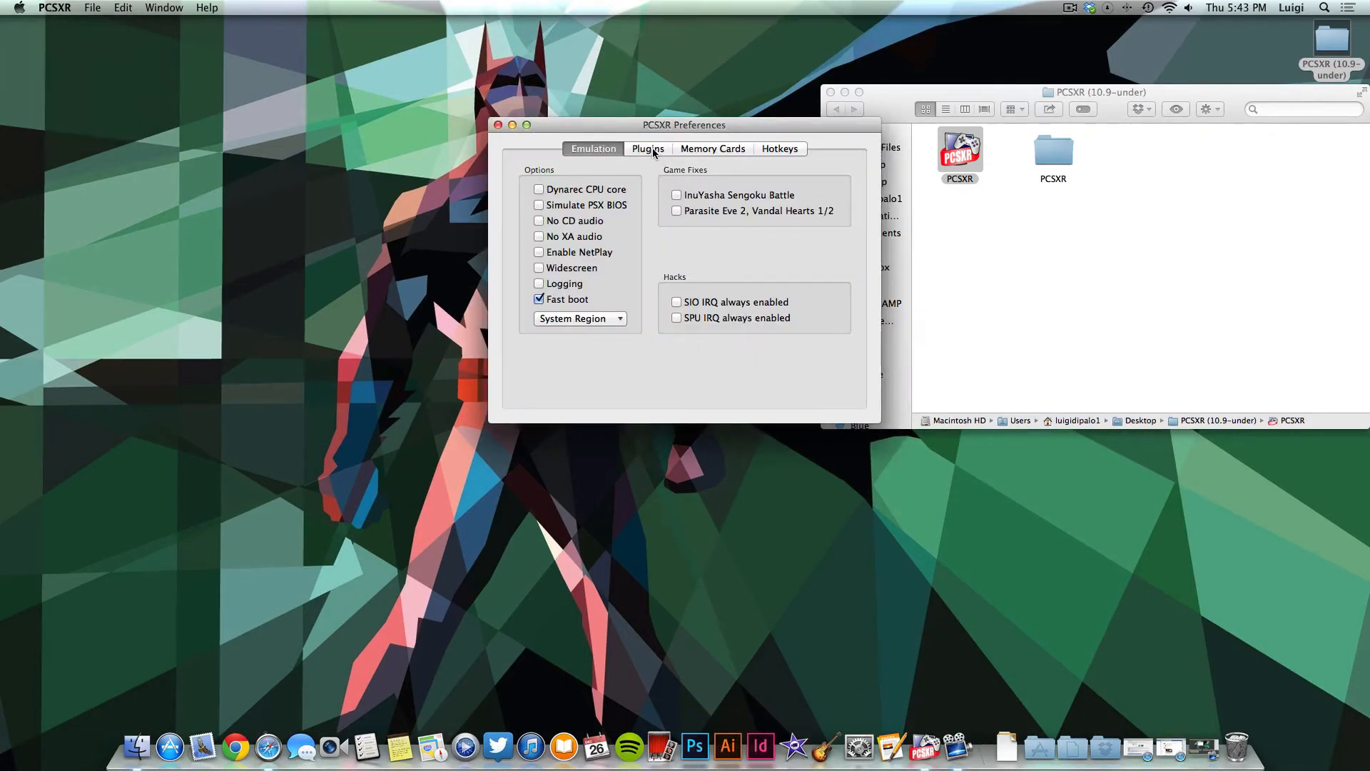
# Step: Show PCSXR's Plugins preferences and start configuring the controller plugin
pyautogui.click(648, 149)
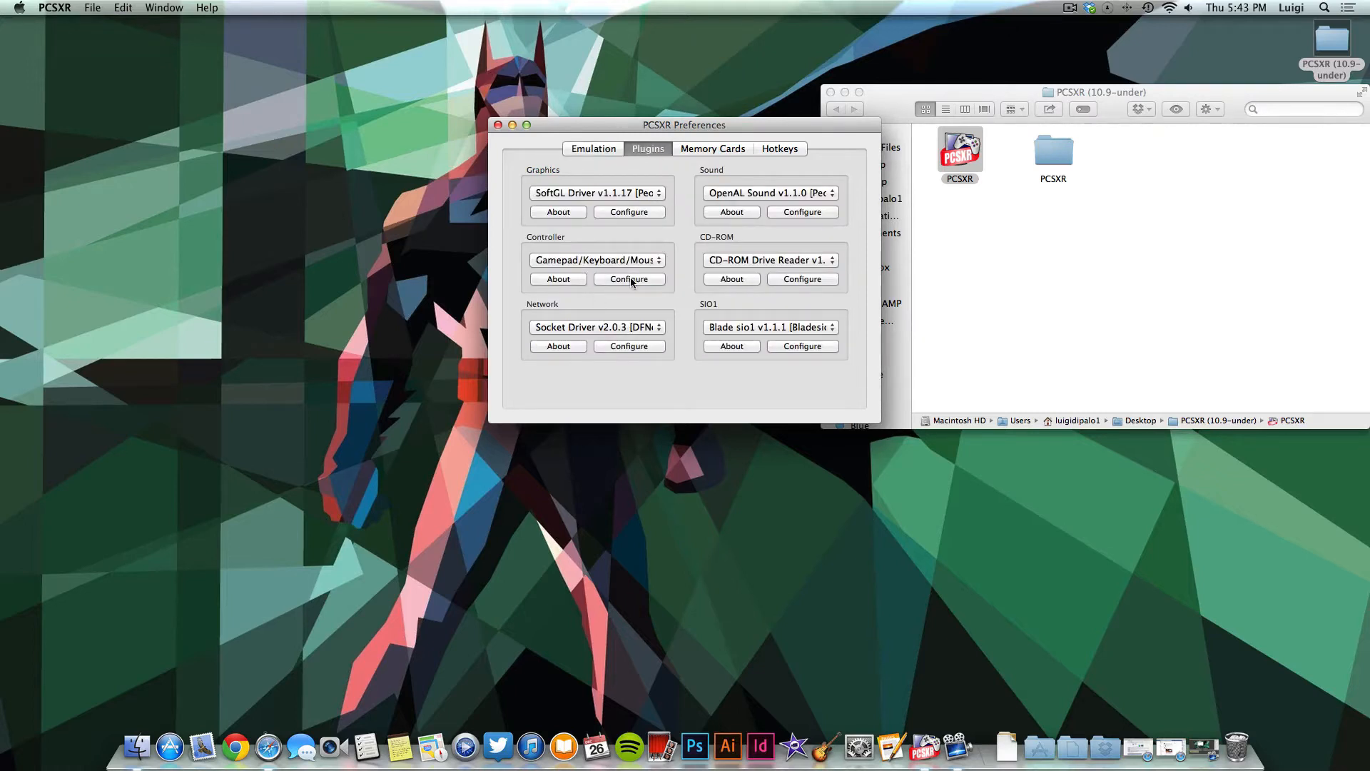
pyautogui.click(628, 279)
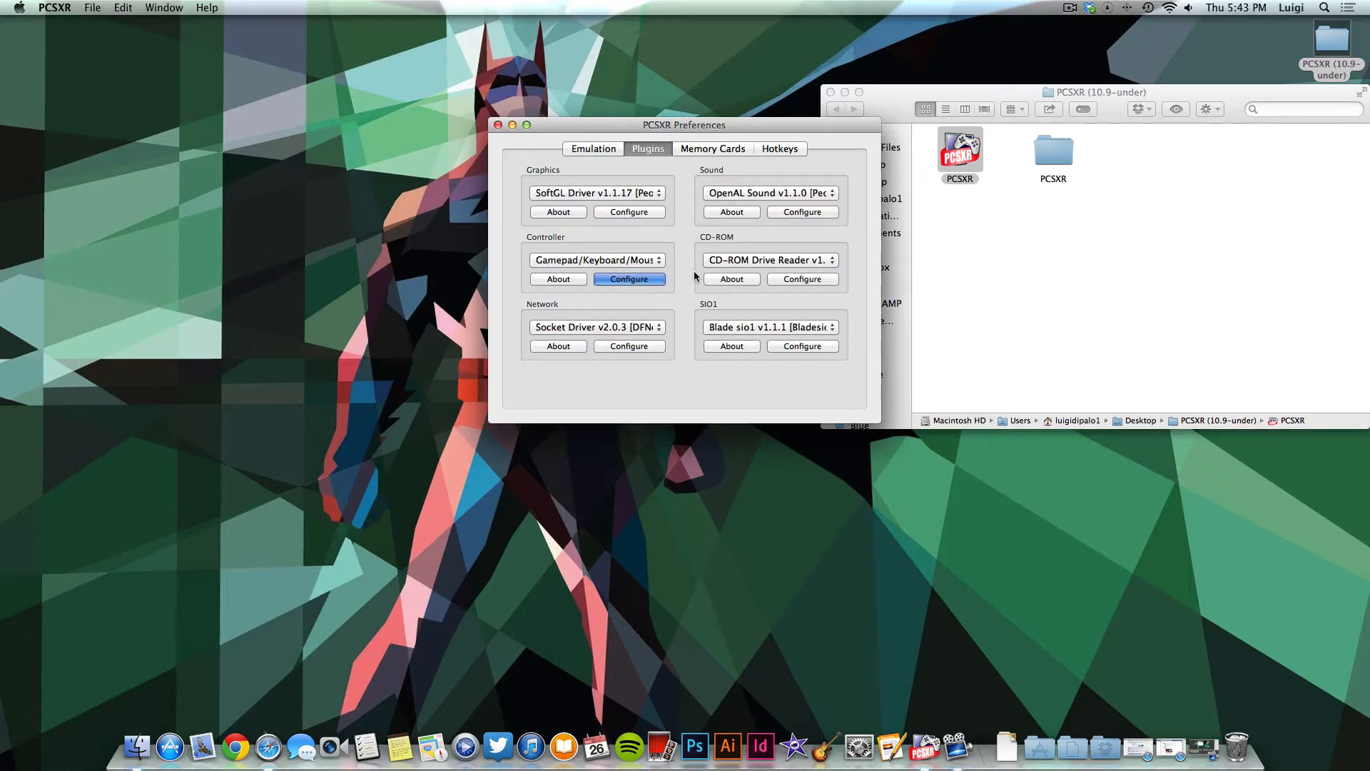
# Step: Review Controller 1's keyboard mappings in Input Configuration and accept them with OK
pyautogui.click(629, 279)
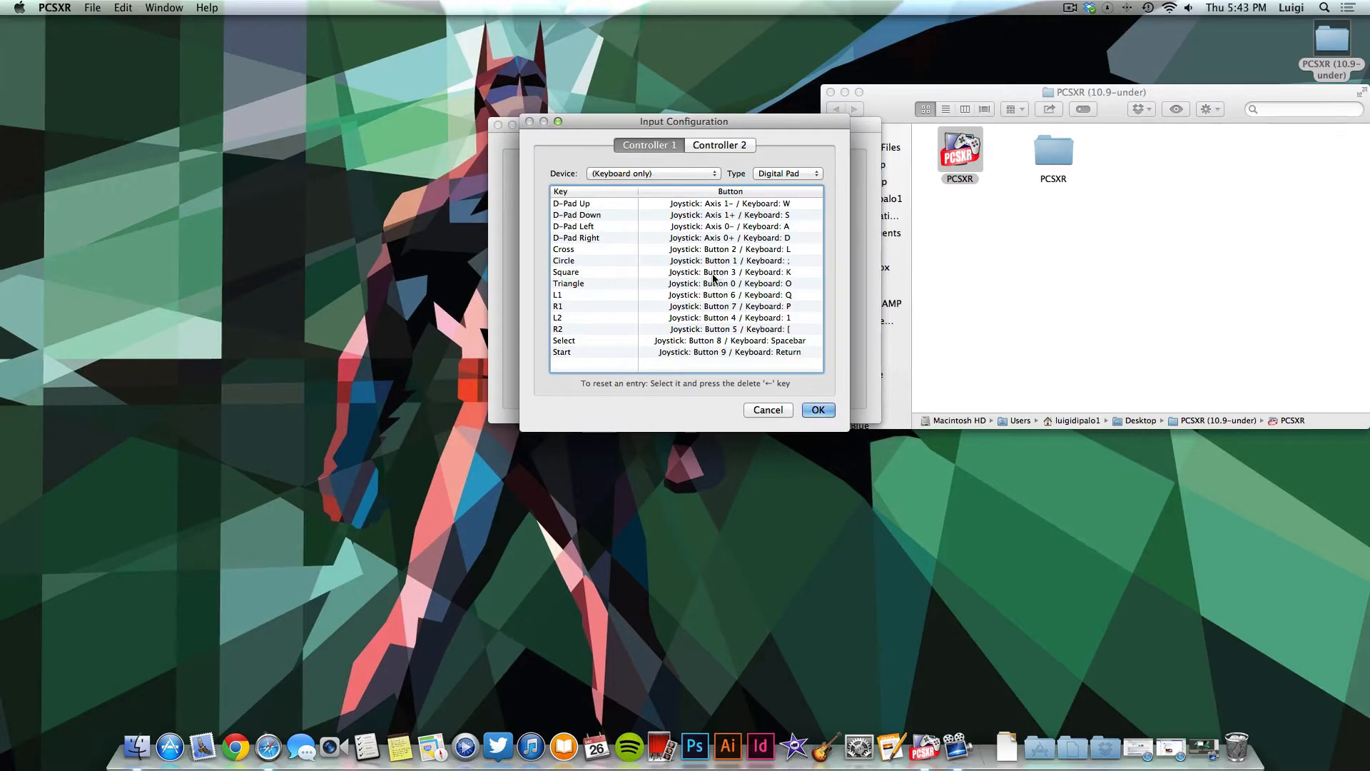
pyautogui.moveTo(699, 281)
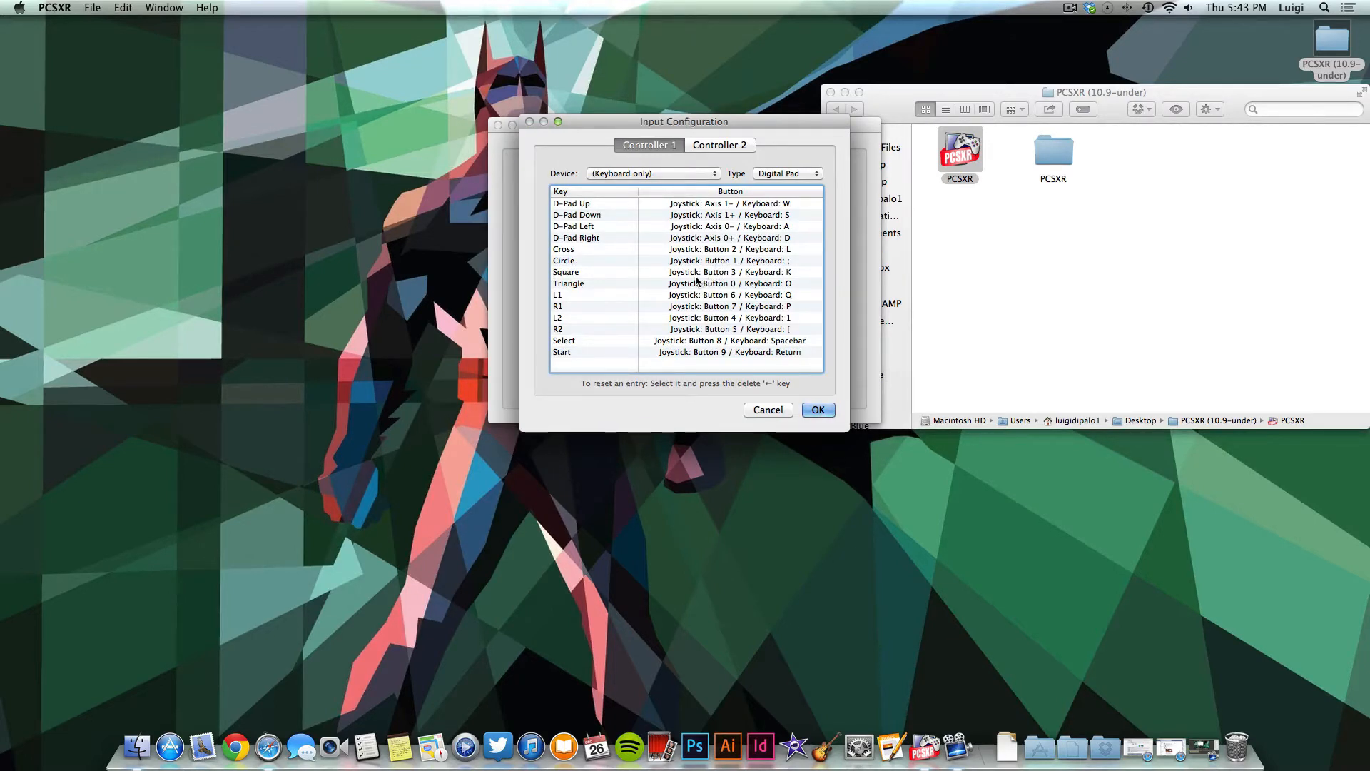
pyautogui.moveTo(706, 293)
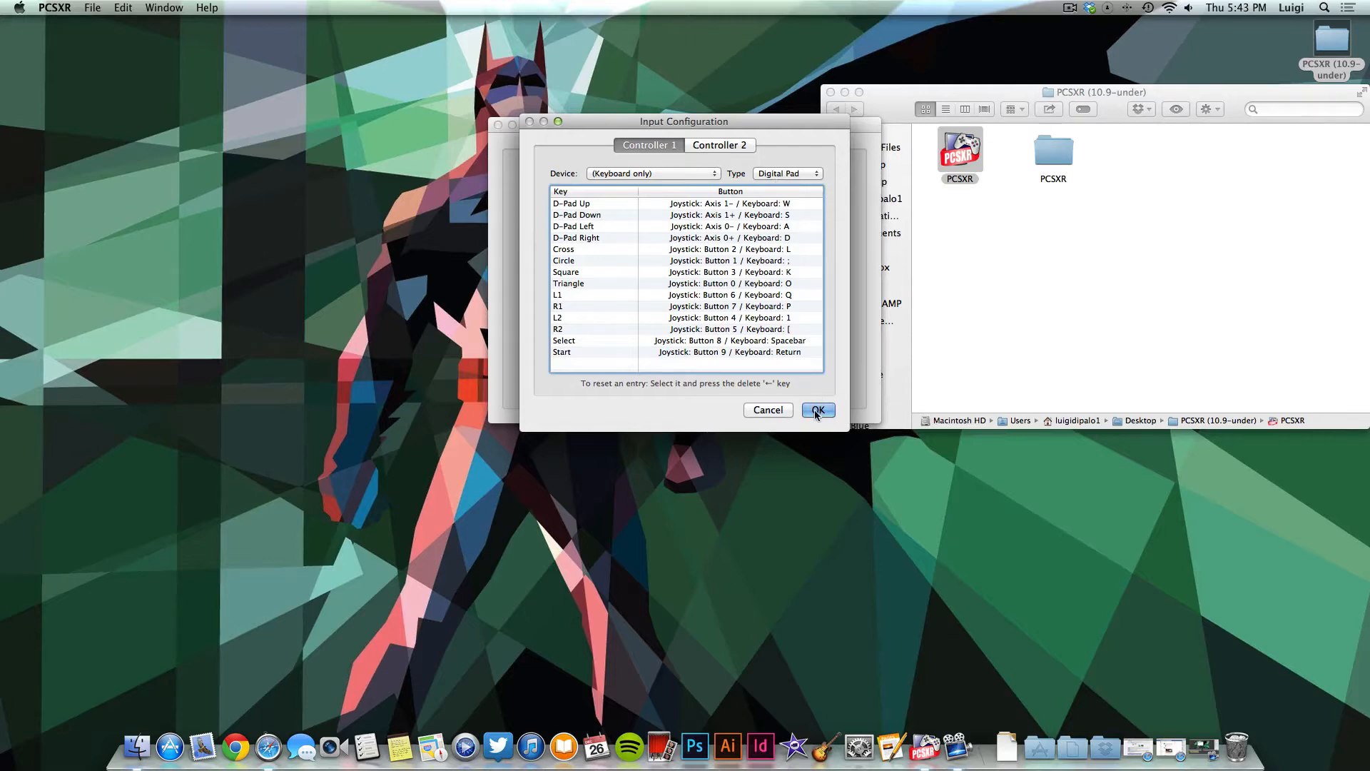
pyautogui.click(818, 410)
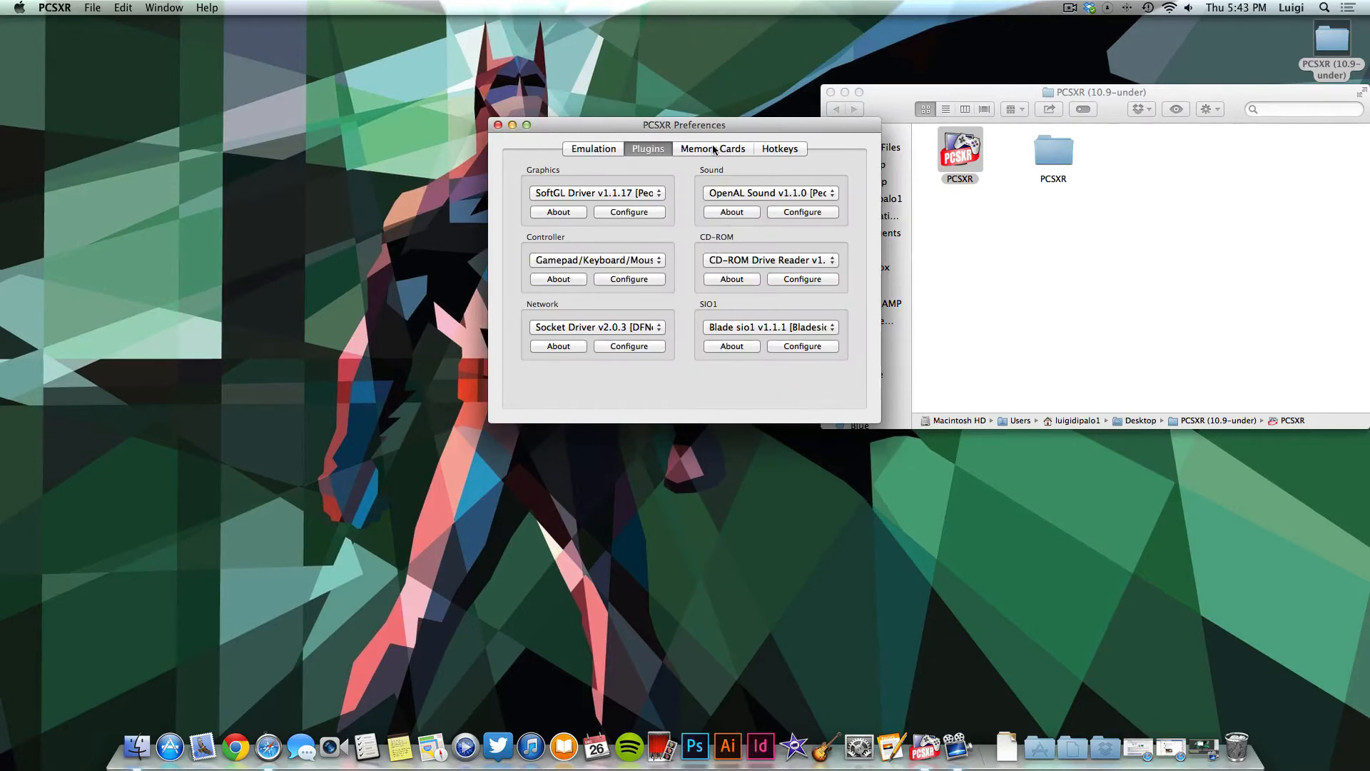
# Step: Show the two memory cards with Crash Bandicoot 2 saves and bring up PCSXR's support folder in Finder
pyautogui.click(712, 149)
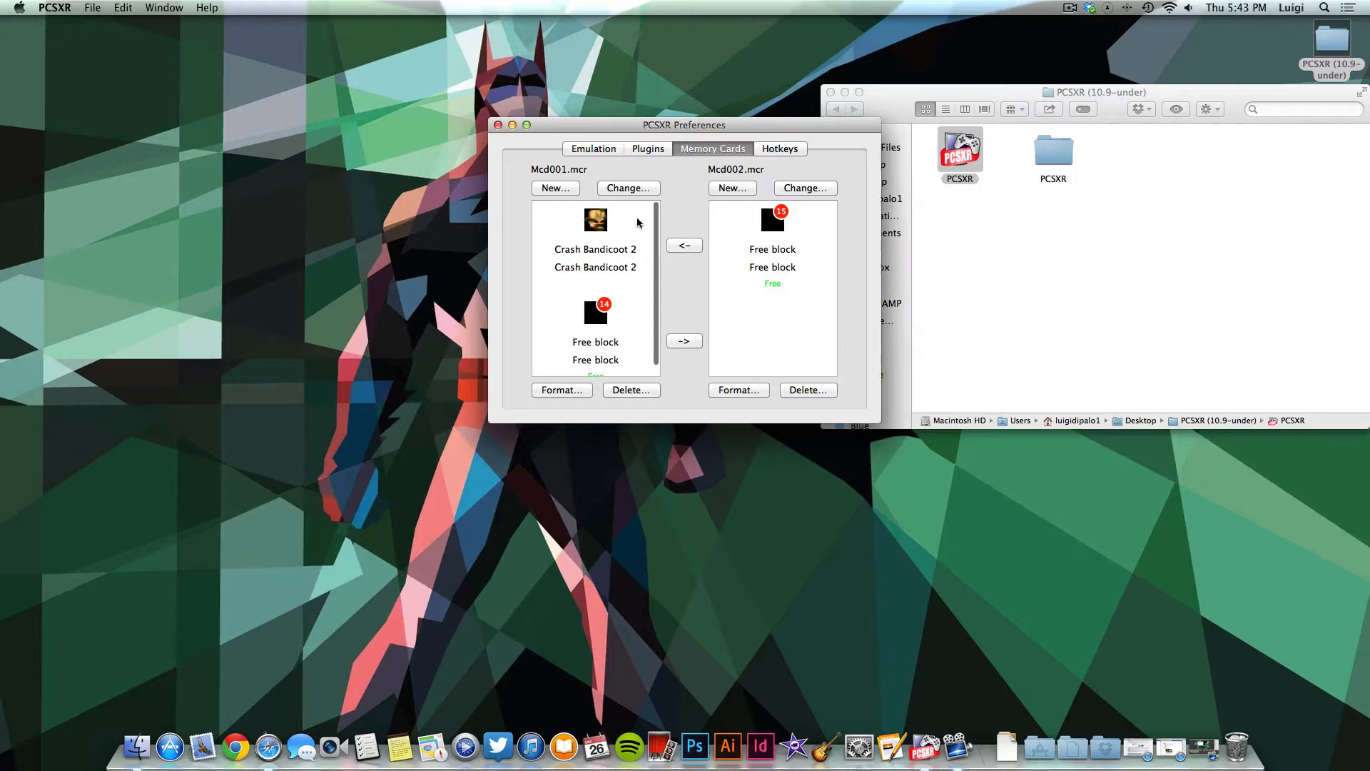
pyautogui.scroll(-3)
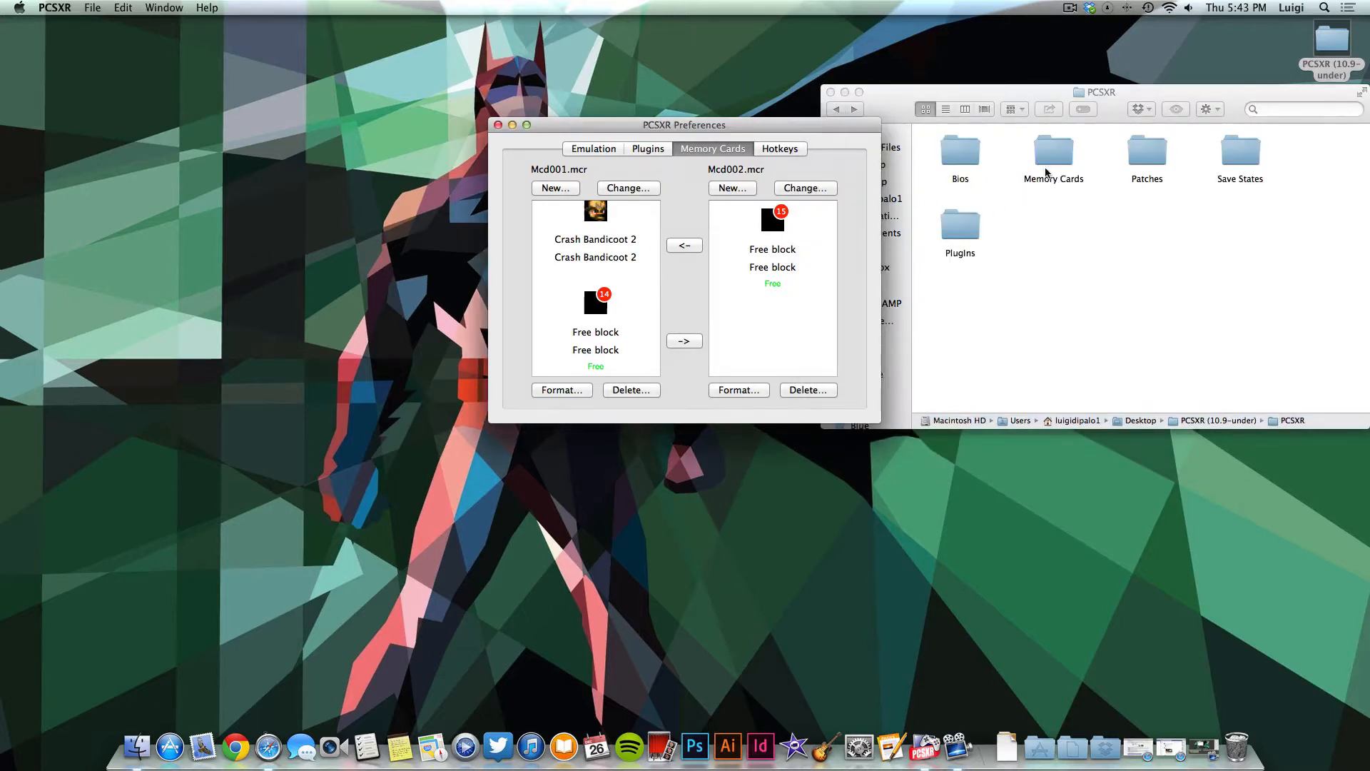
pyautogui.doubleClick(959, 150)
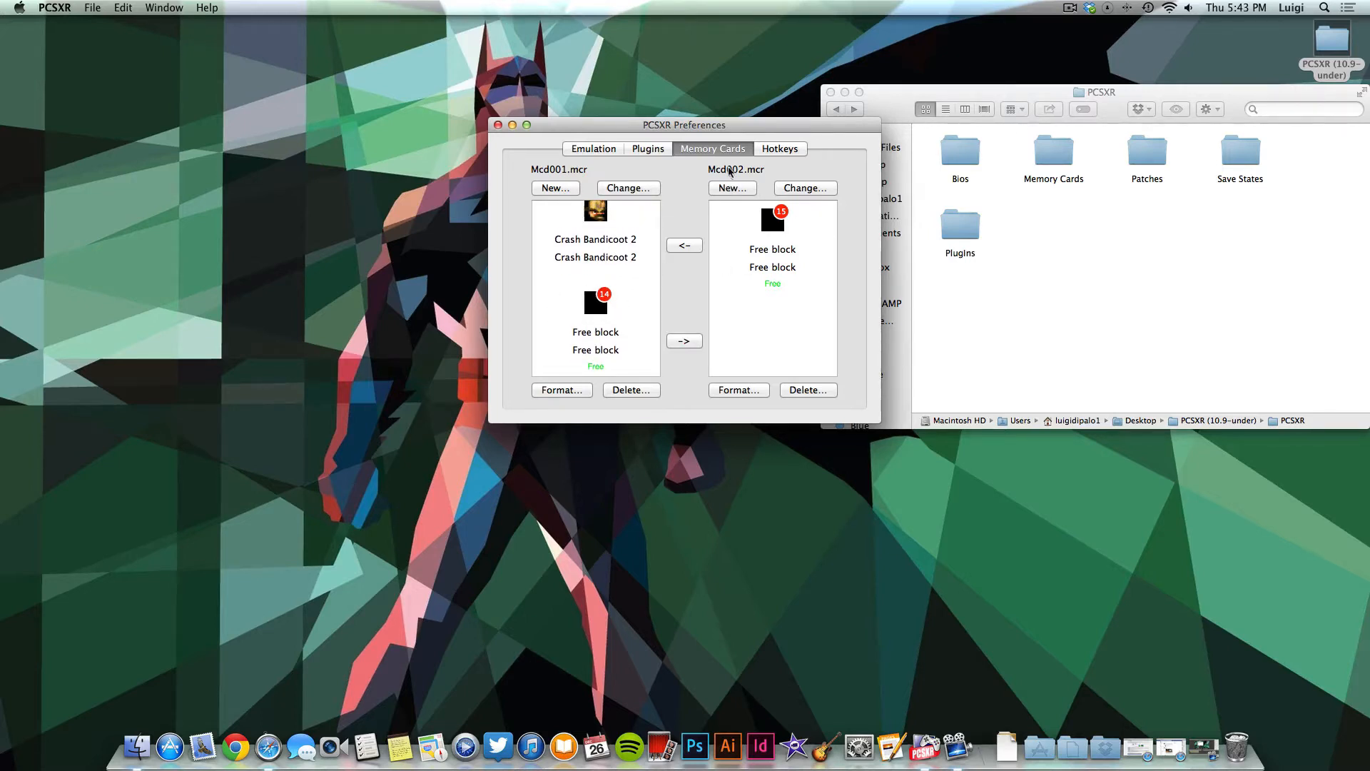
# Step: Look over the Hotkeys and Plugins sections, ending on the Emulation options with Fast boot enabled
pyautogui.click(778, 147)
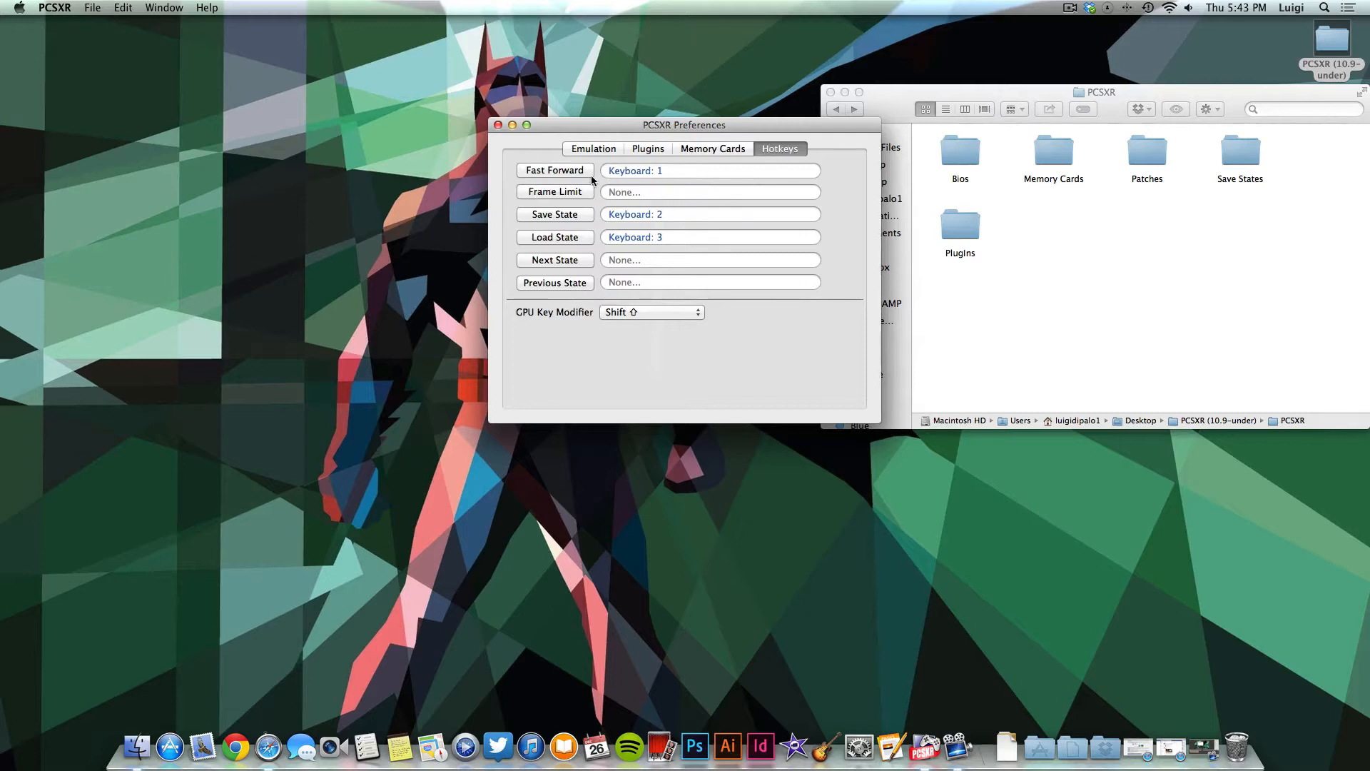
pyautogui.moveTo(575, 237)
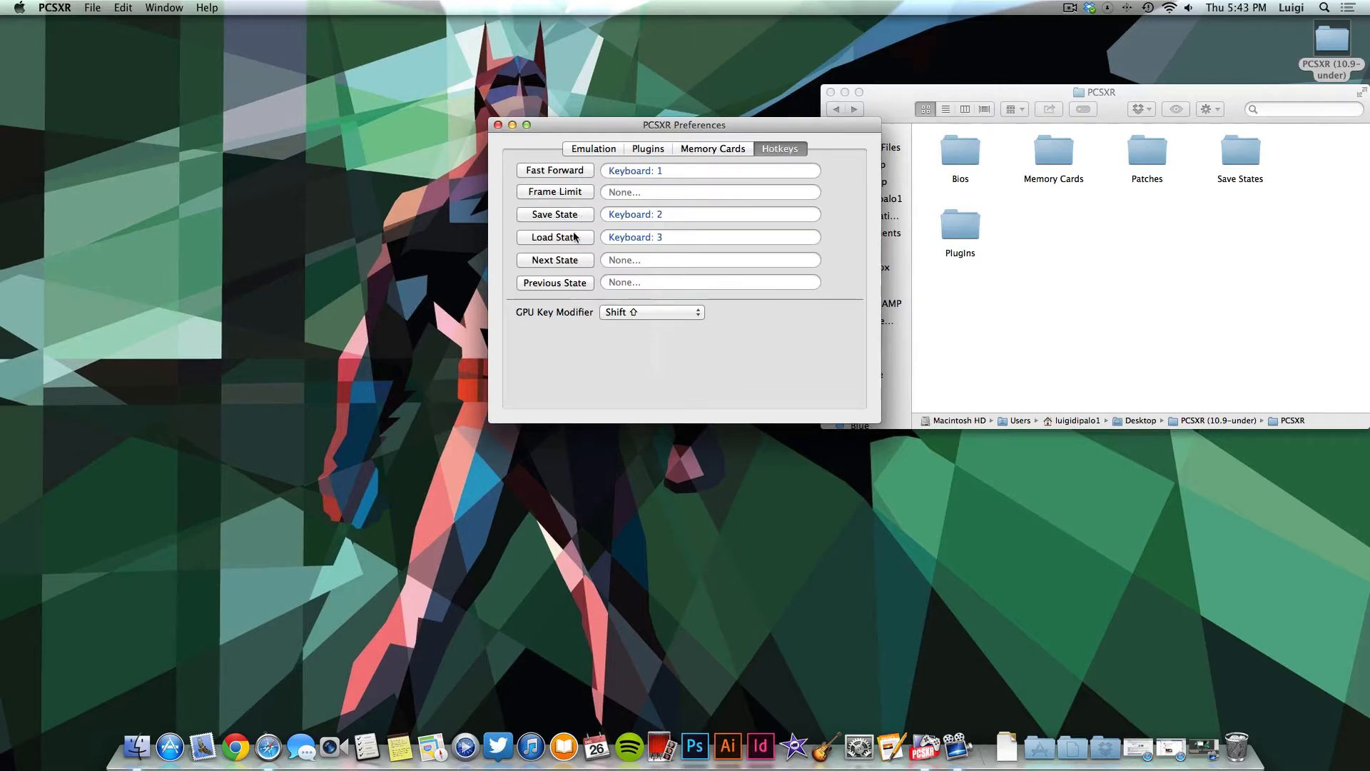
pyautogui.moveTo(712, 229)
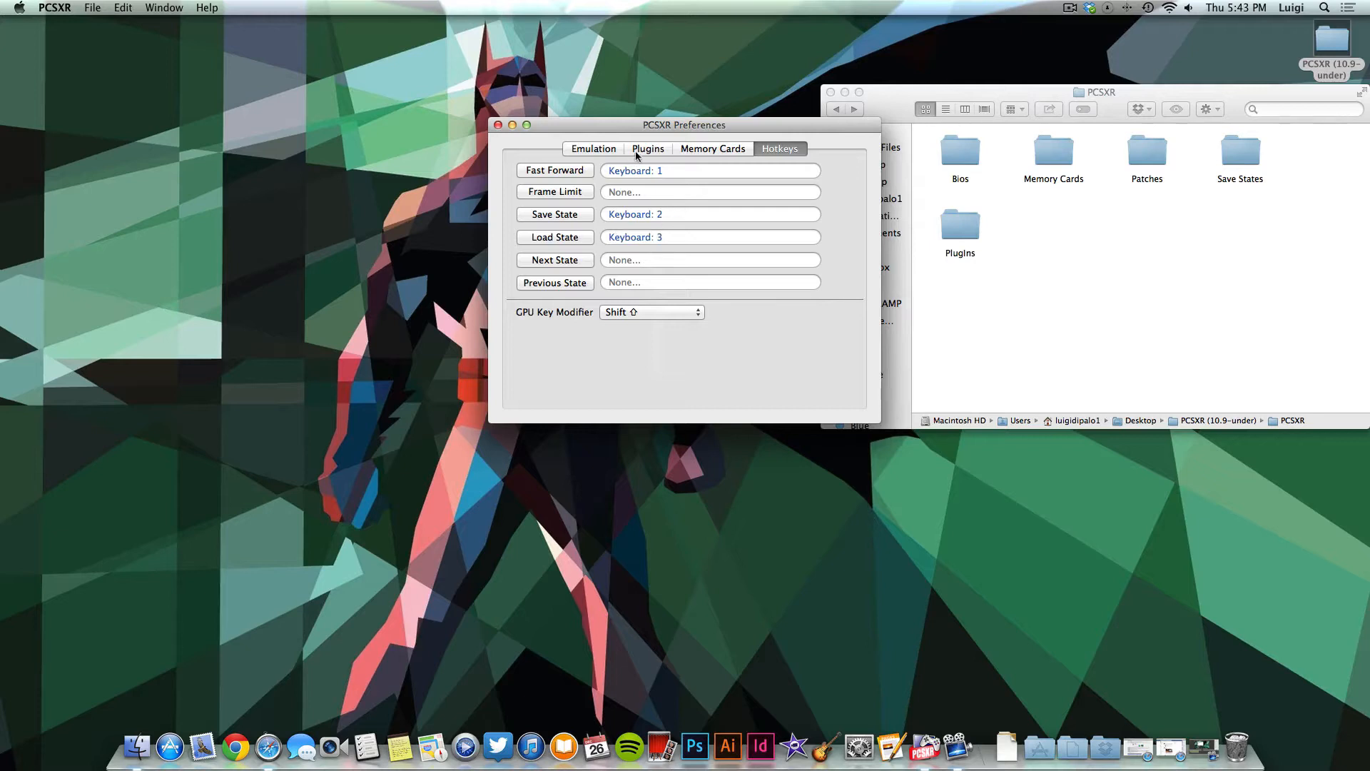
pyautogui.click(648, 148)
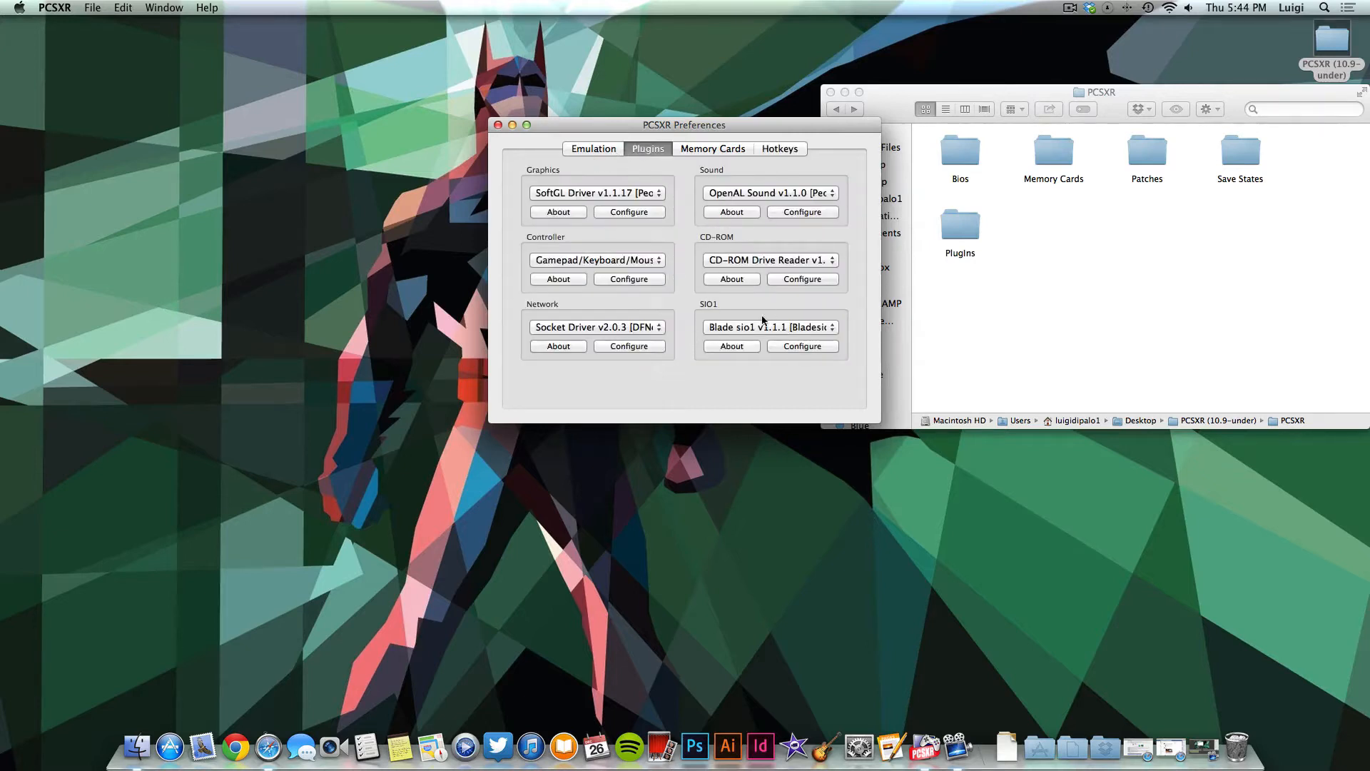
pyautogui.click(594, 147)
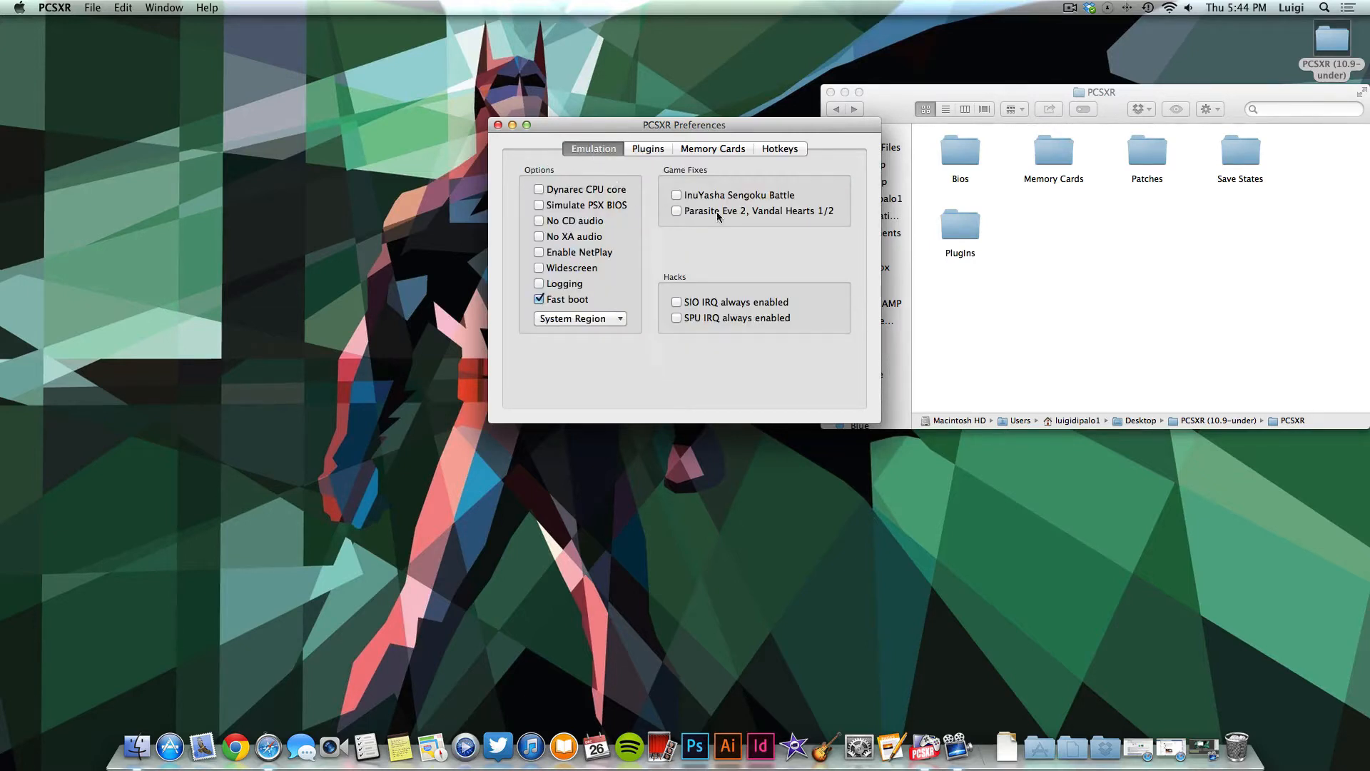
pyautogui.moveTo(498, 125)
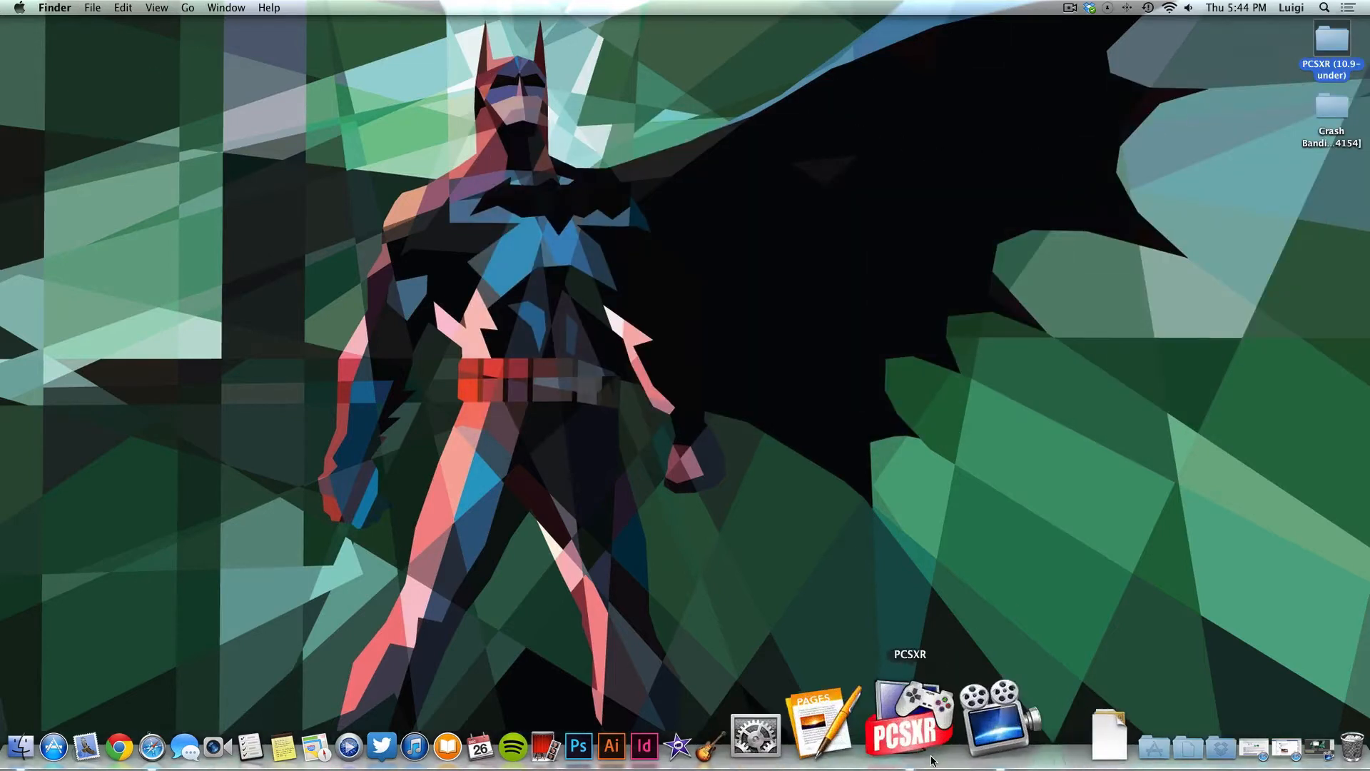
# Step: Bring up PCSXR's File menu with its Run CD, Run ISO and Run BIOS options
pyautogui.click(91, 7)
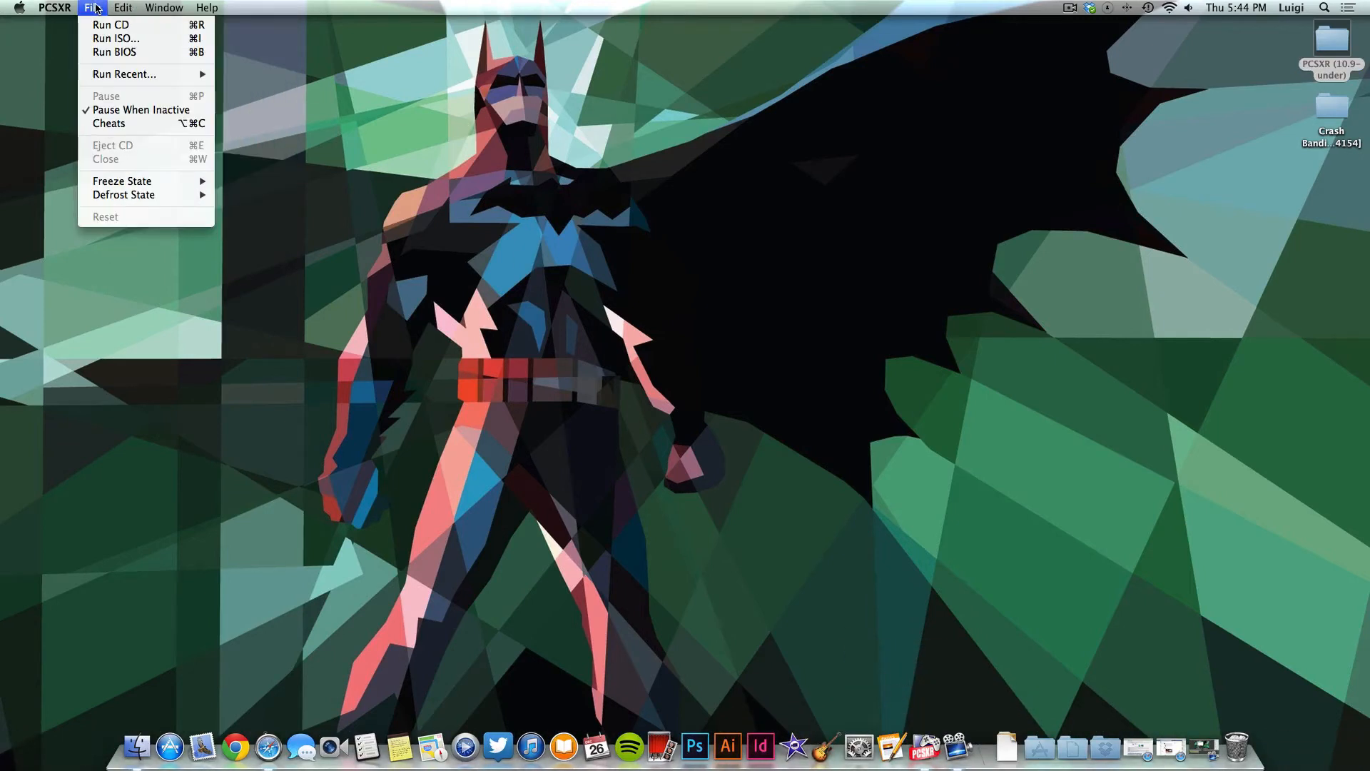
pyautogui.moveTo(131, 39)
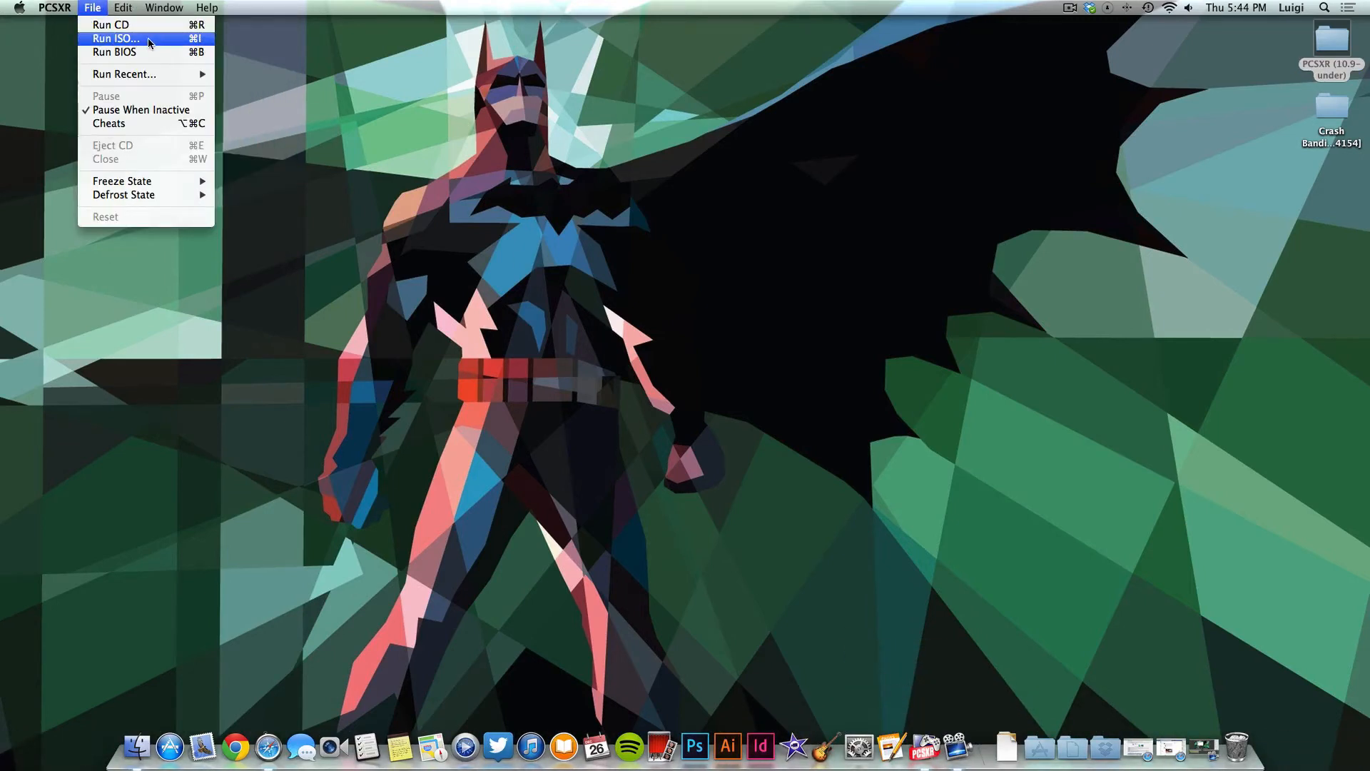
pyautogui.moveTo(111, 24)
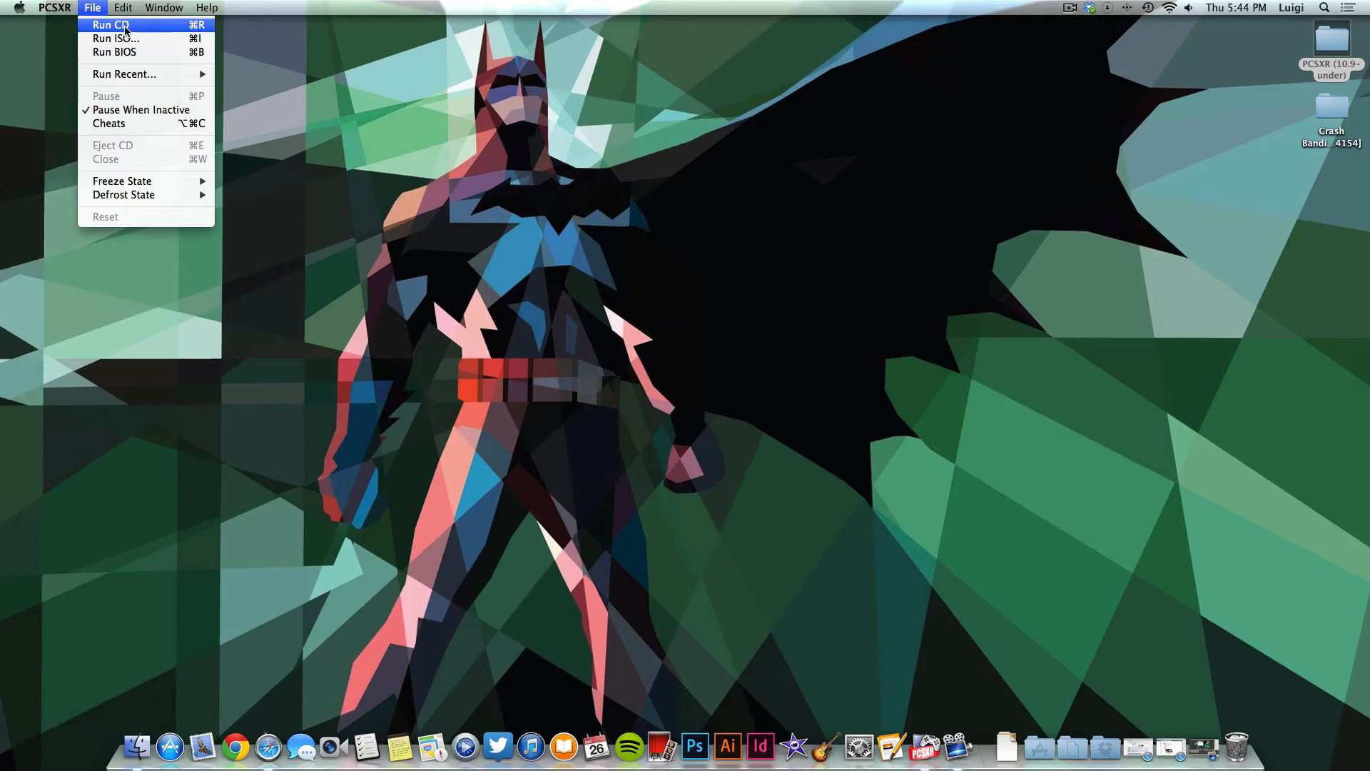
pyautogui.moveTo(135, 29)
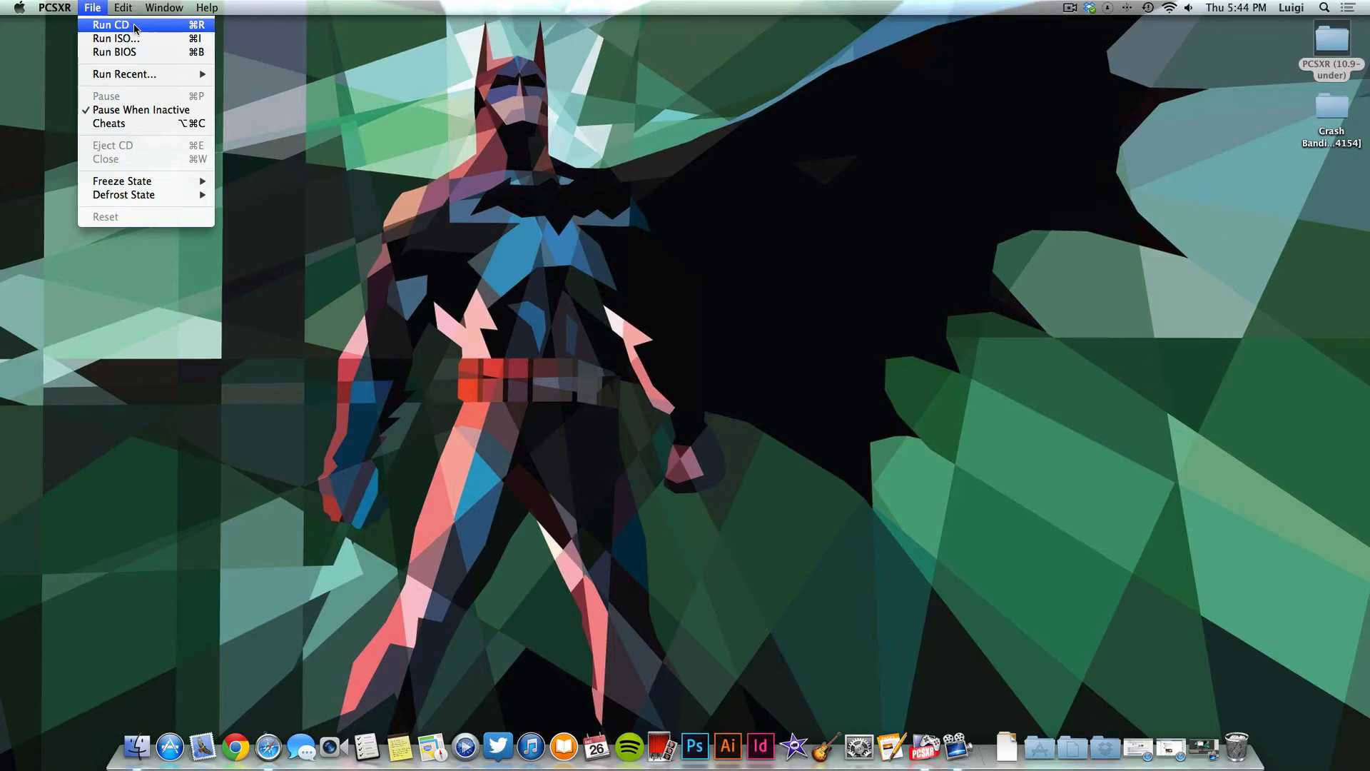
pyautogui.moveTo(116, 38)
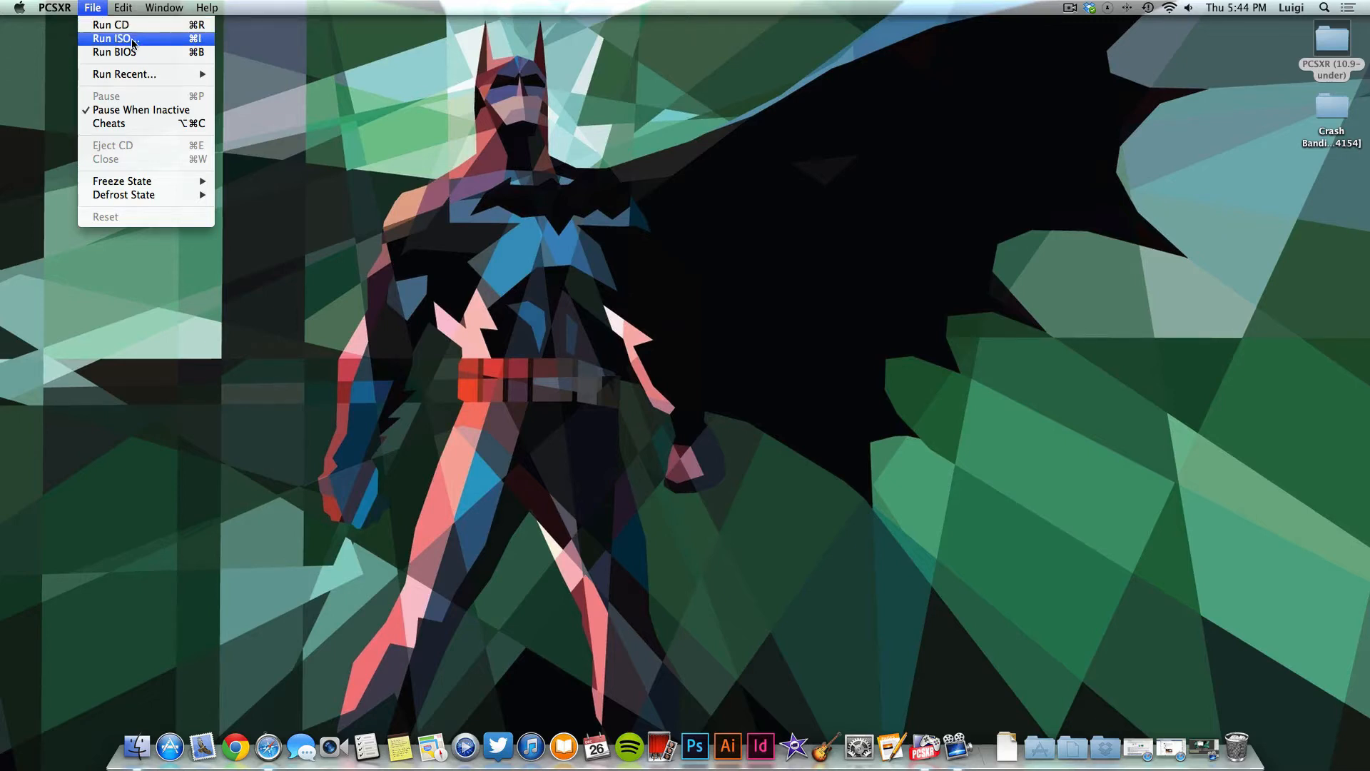
pyautogui.moveTo(137, 43)
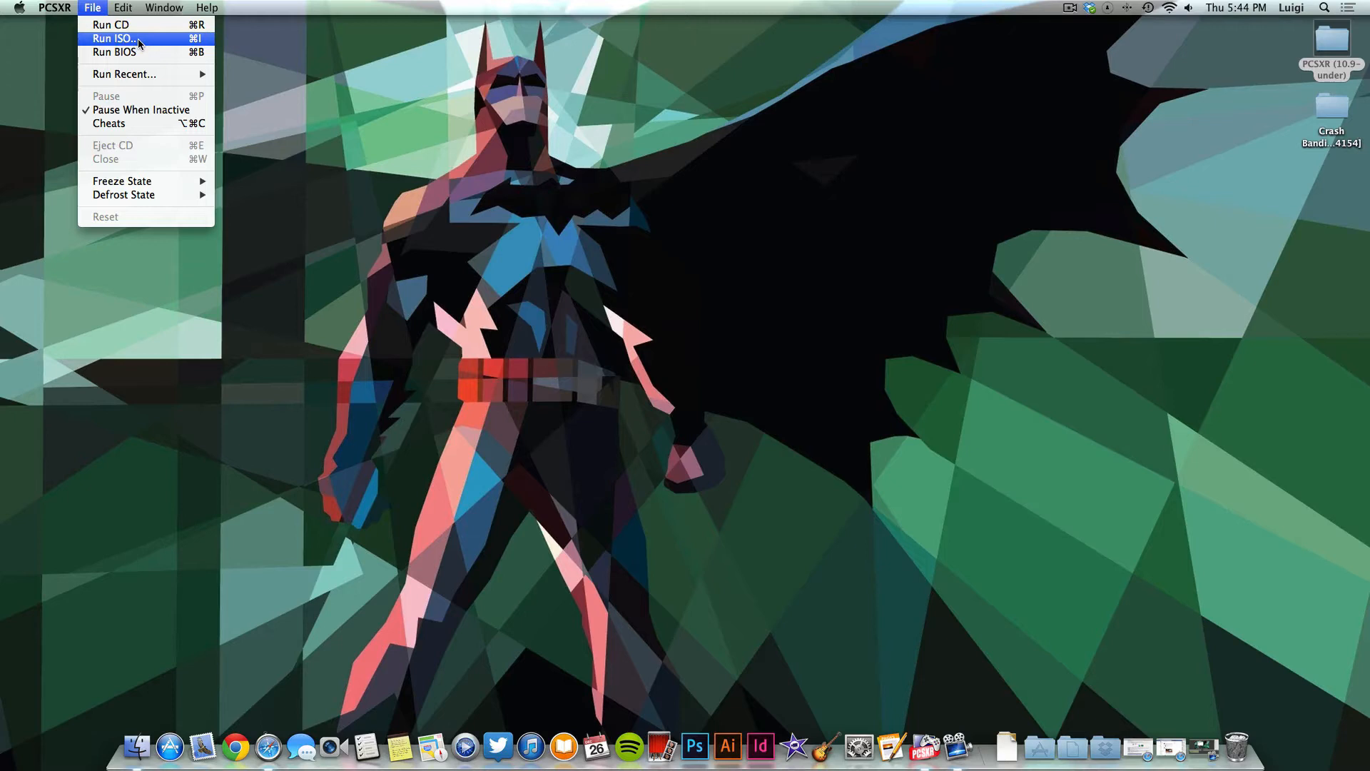
# Step: Choose Run ISO and select Crash 2.cue in the Crash Bandicoot 2 folder
pyautogui.click(112, 38)
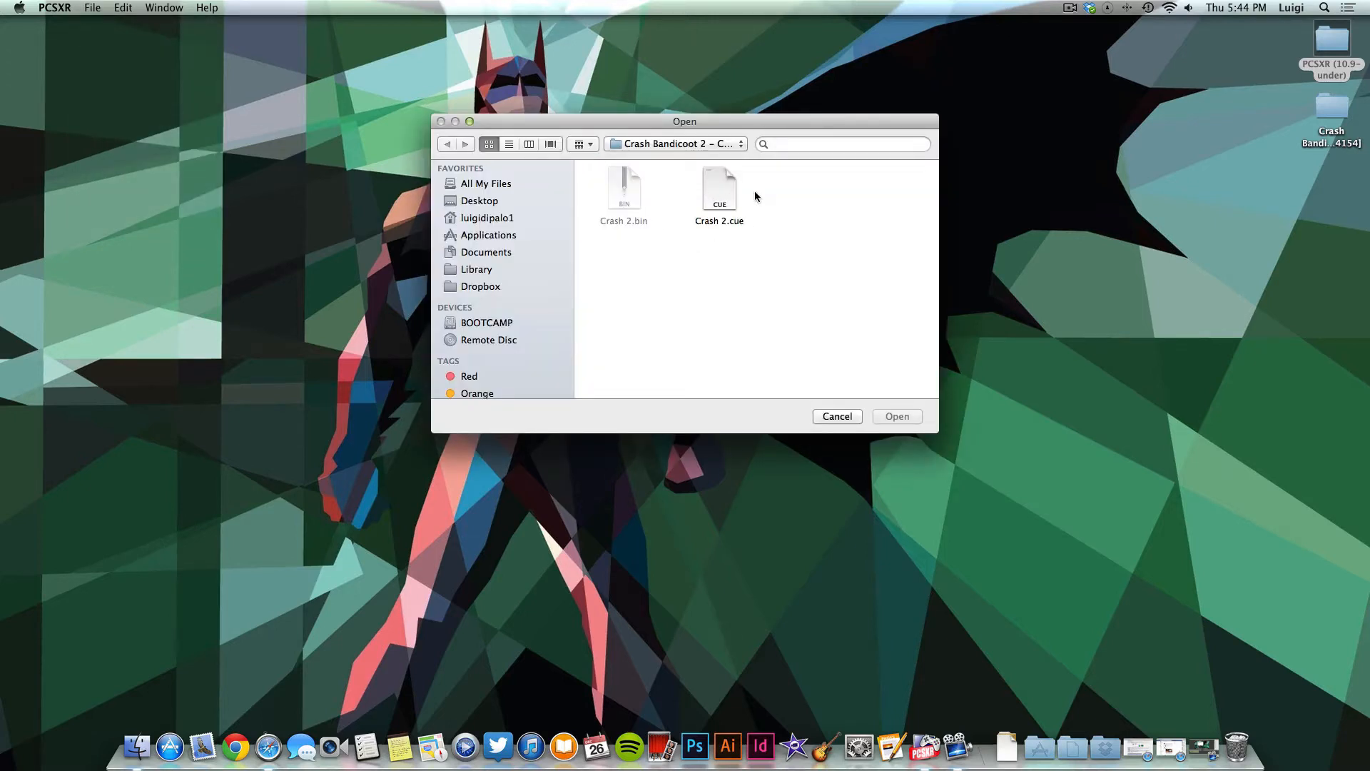
pyautogui.moveTo(746, 214)
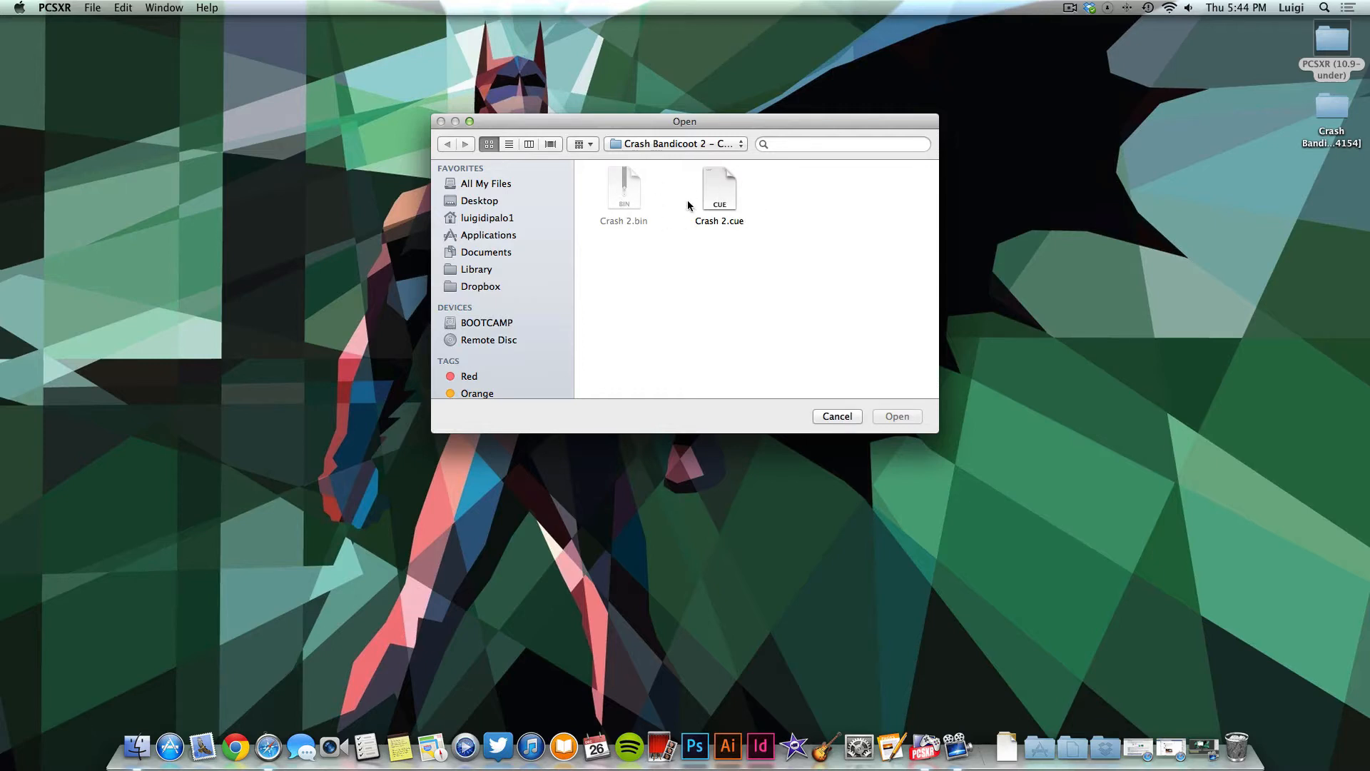
pyautogui.moveTo(753, 202)
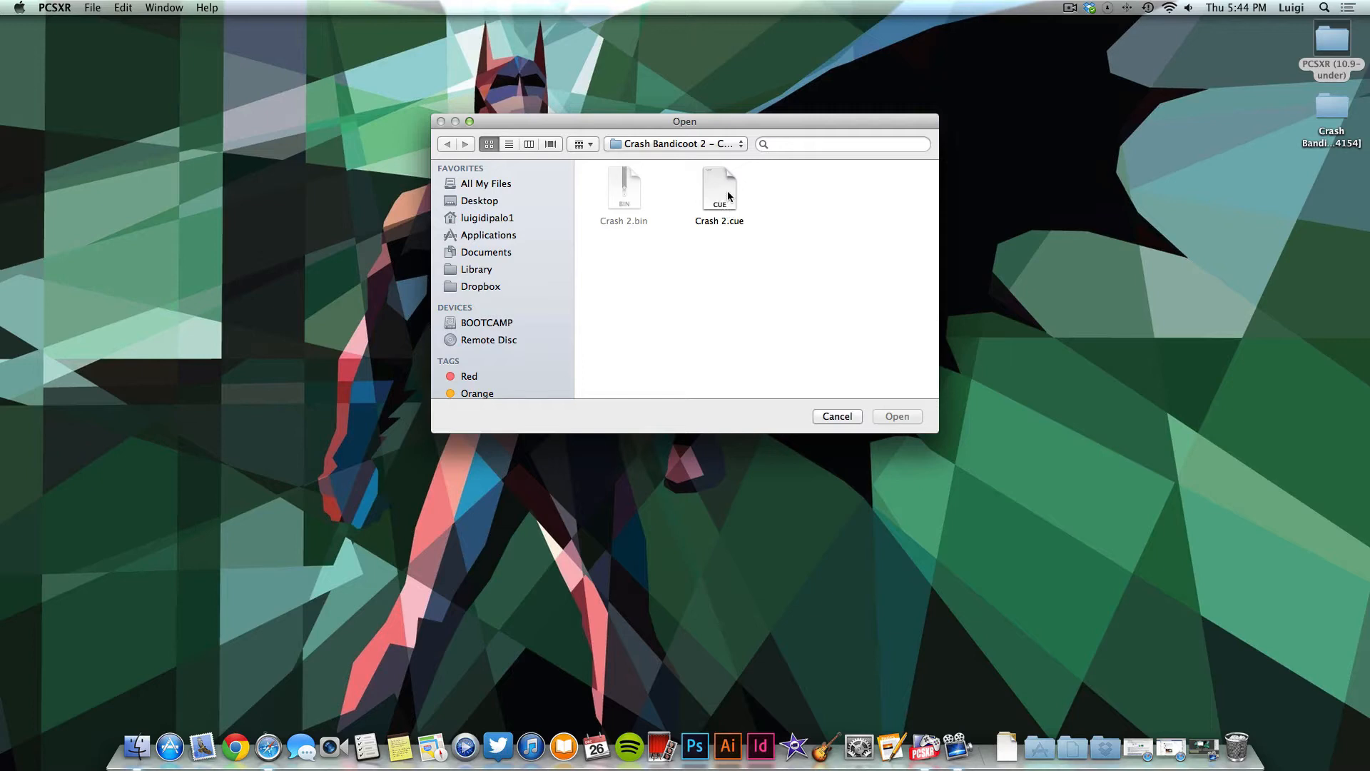
pyautogui.click(719, 188)
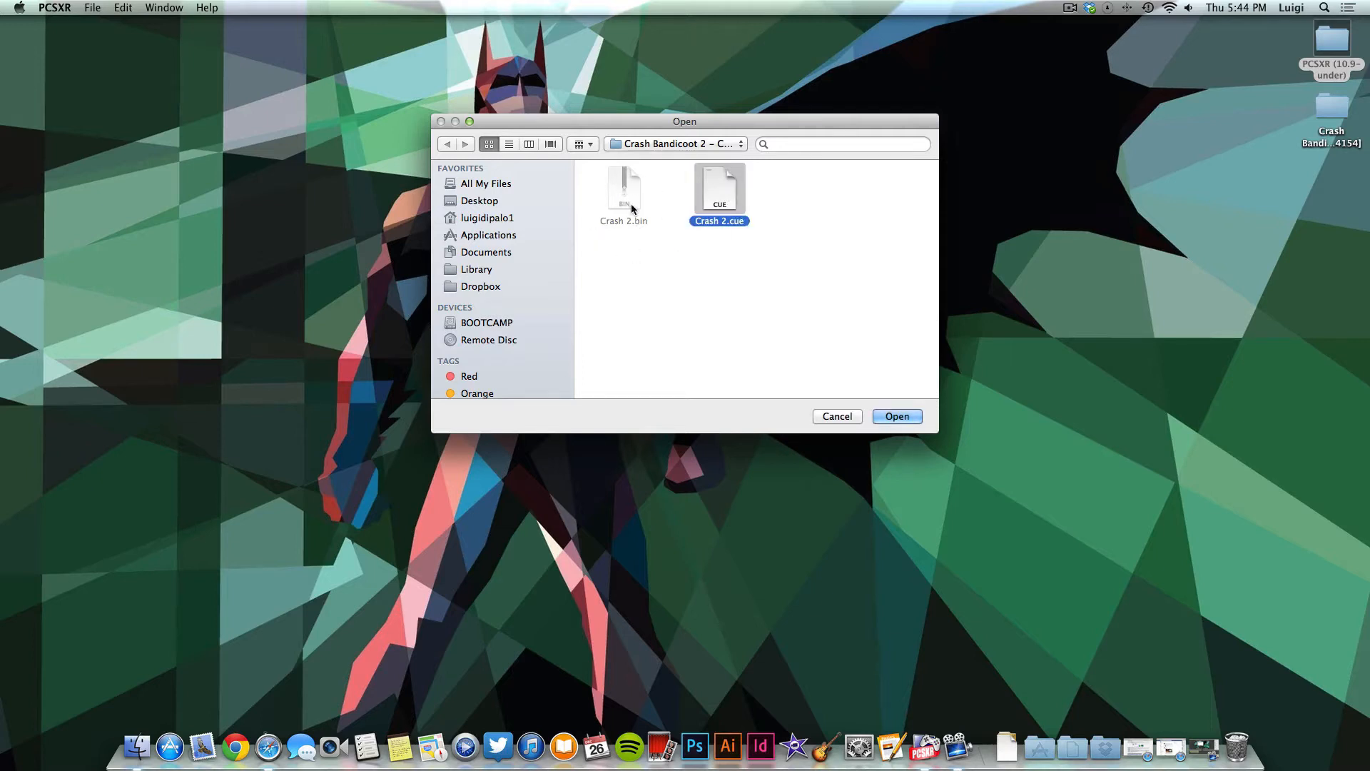
pyautogui.moveTo(700, 188)
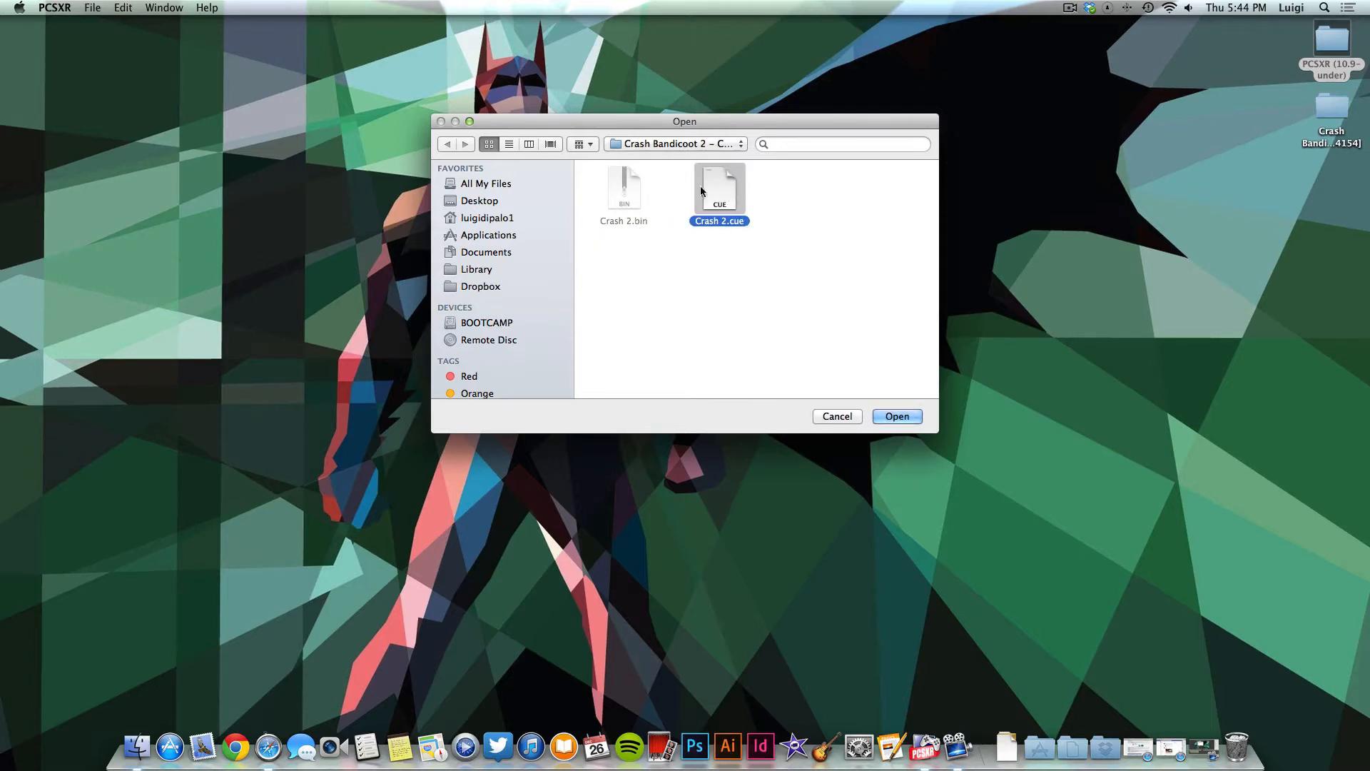
pyautogui.moveTo(624, 232)
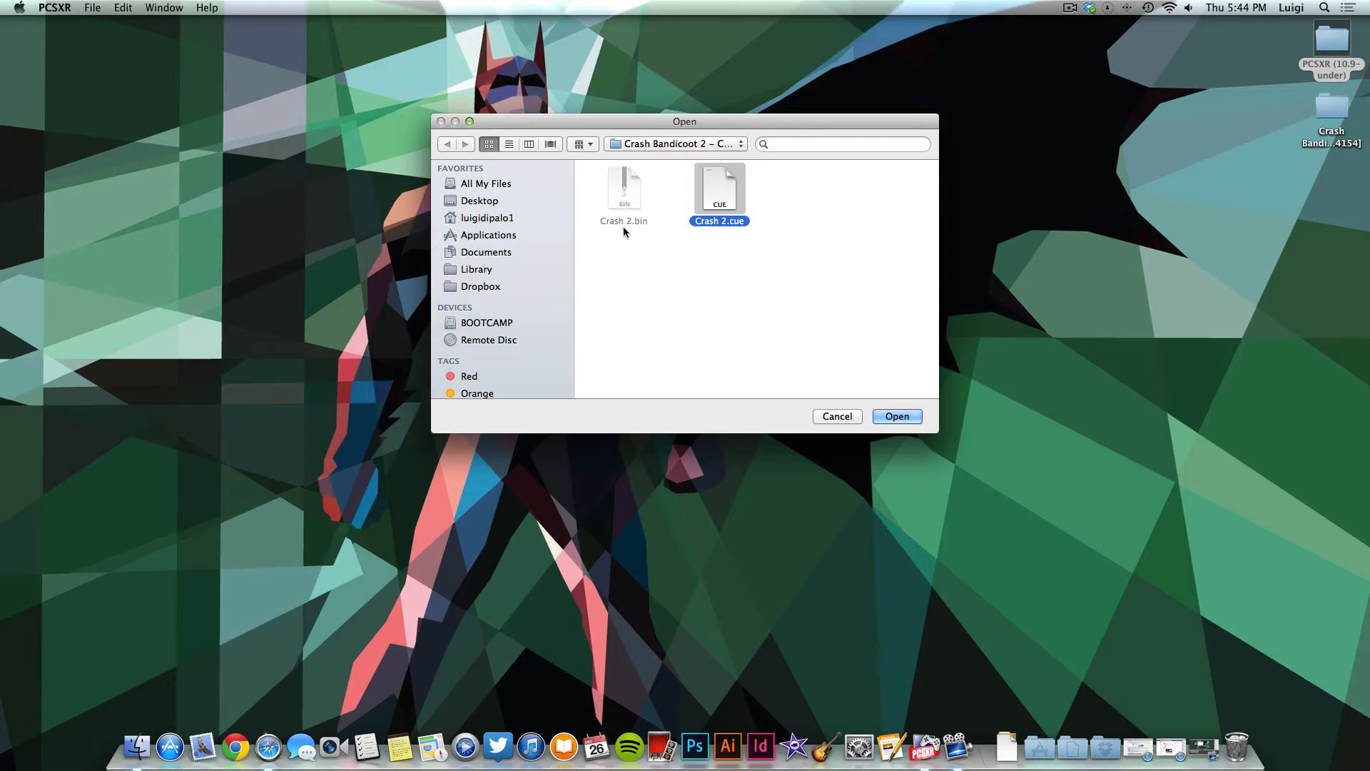
pyautogui.moveTo(839, 261)
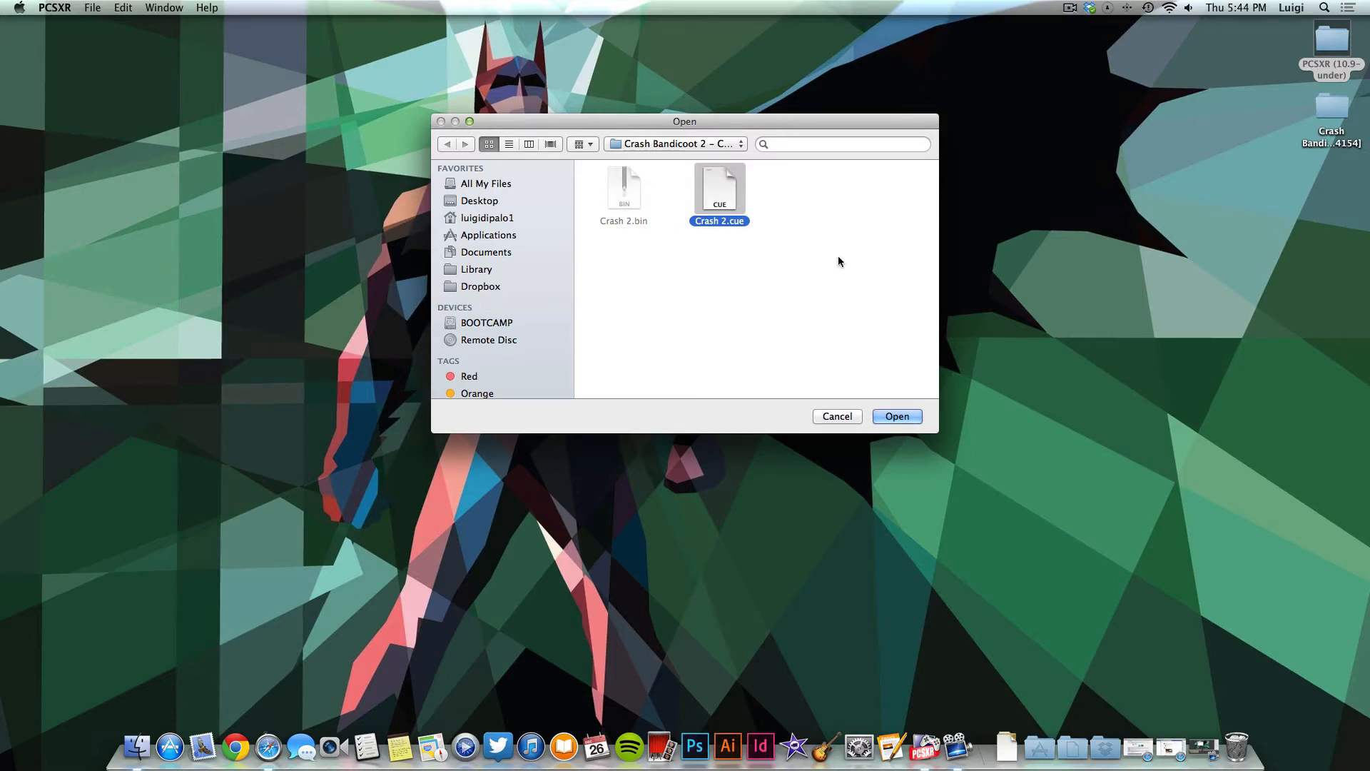
# Step: Confirm Open to load Crash 2.cue and start the game in the emulator window
pyautogui.click(897, 416)
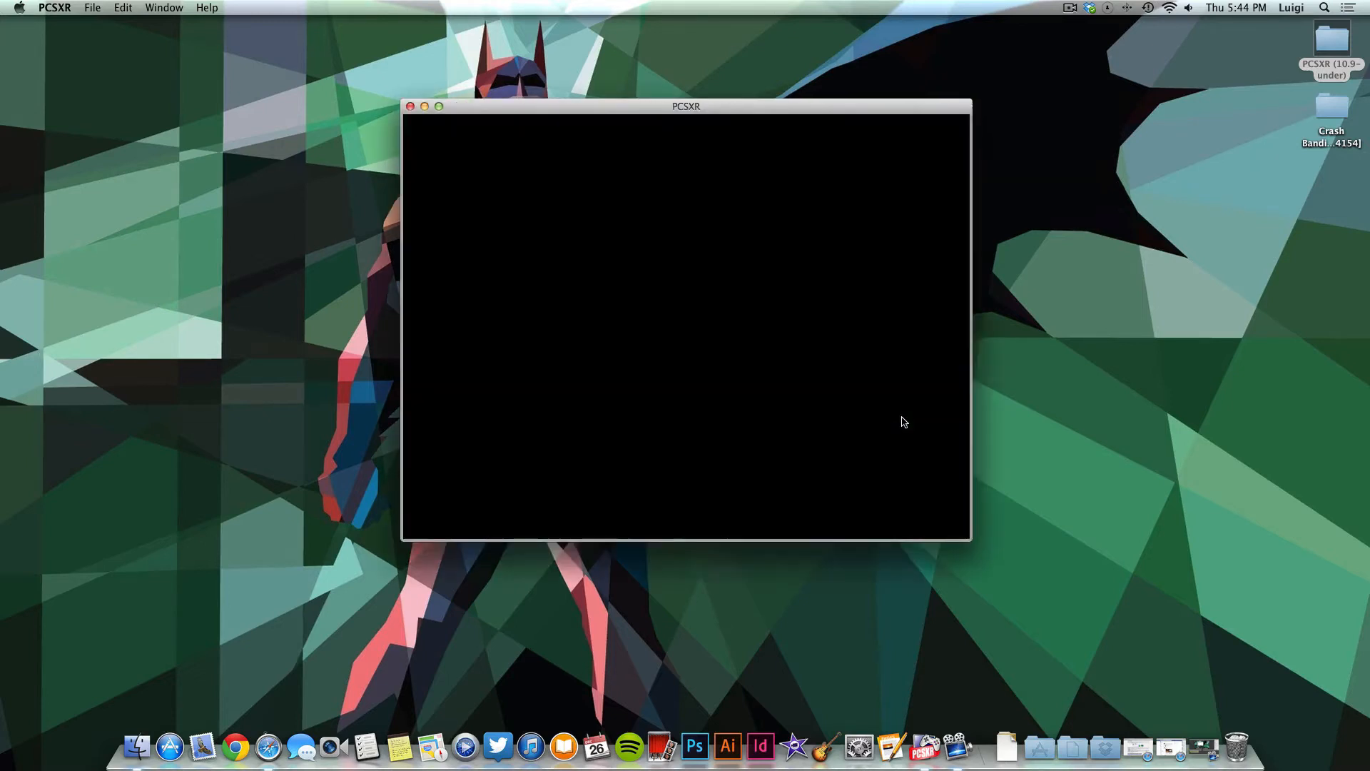
pyautogui.moveTo(799, 112)
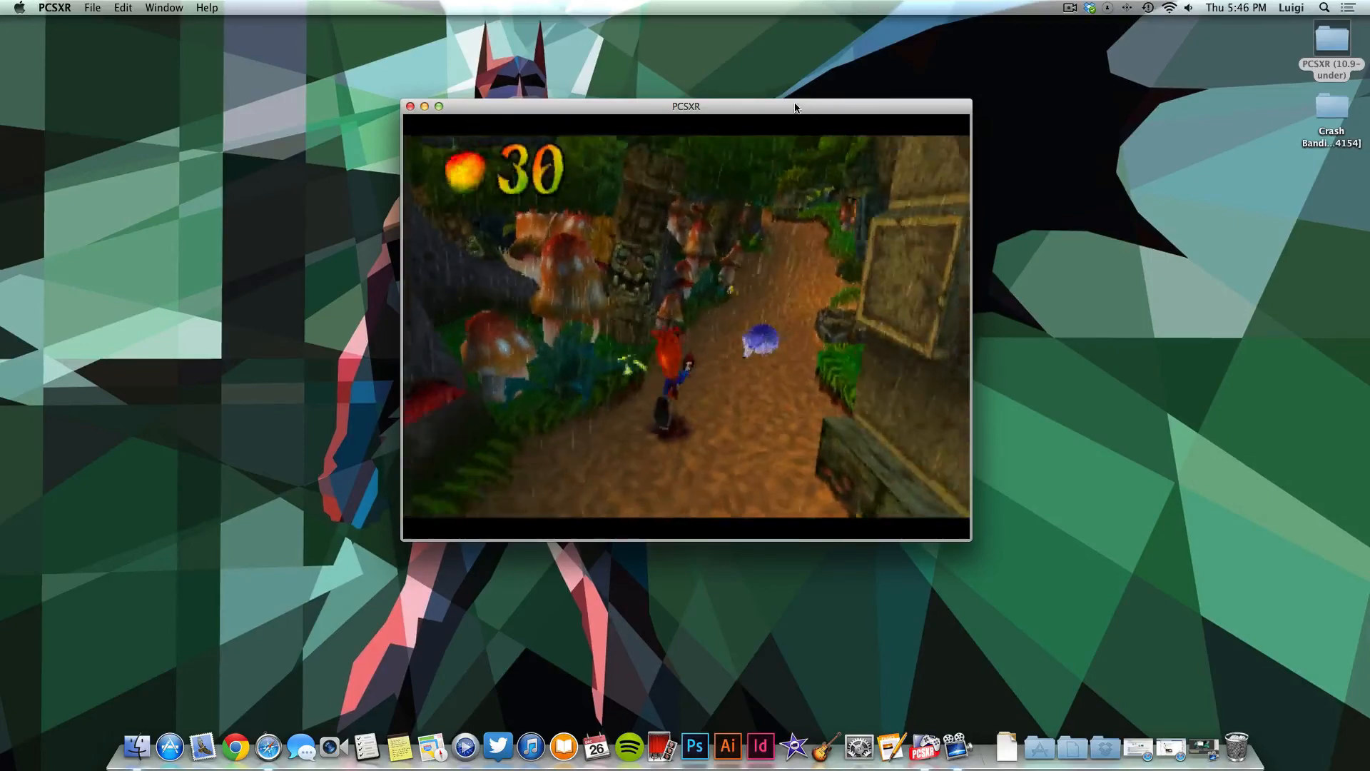
# Step: Close the running Crash Bandicoot 2 game window, returning to the desktop
pyautogui.click(410, 107)
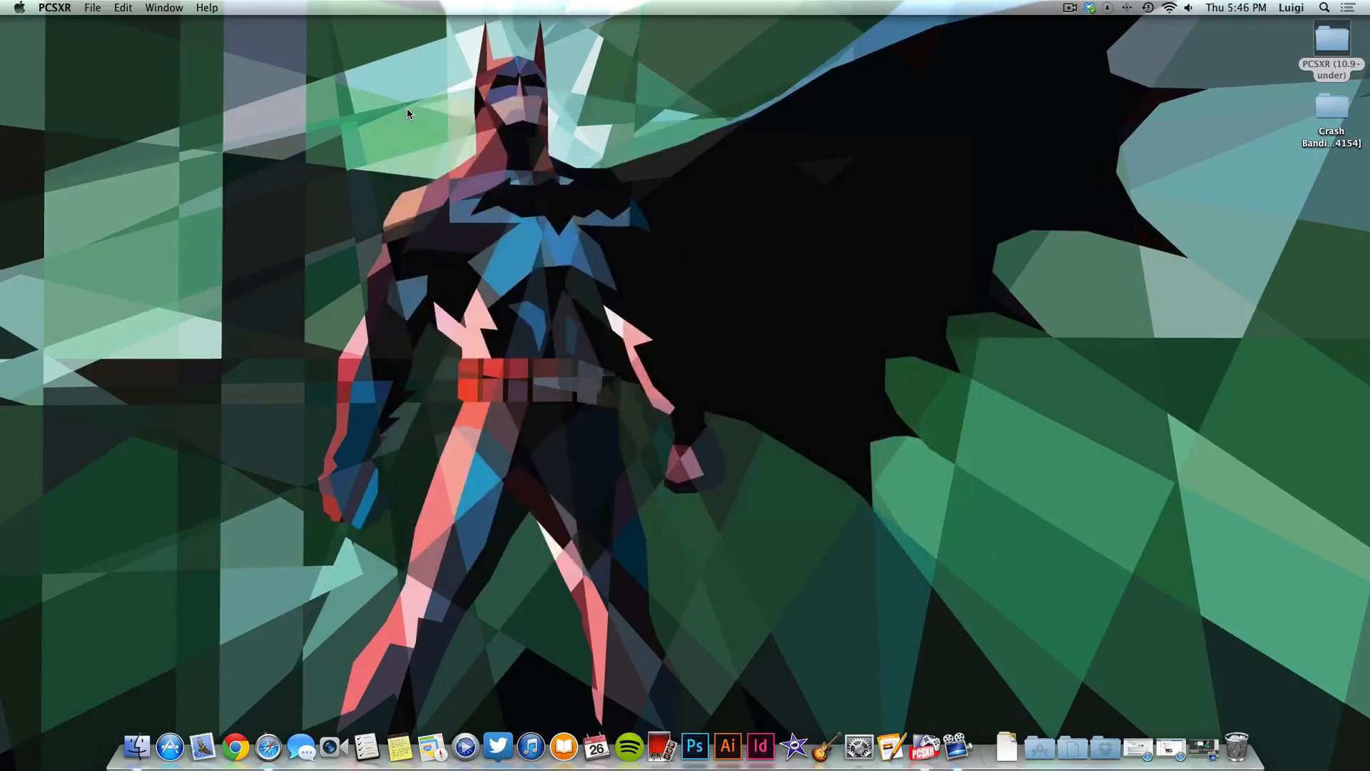
pyautogui.moveTo(803, 205)
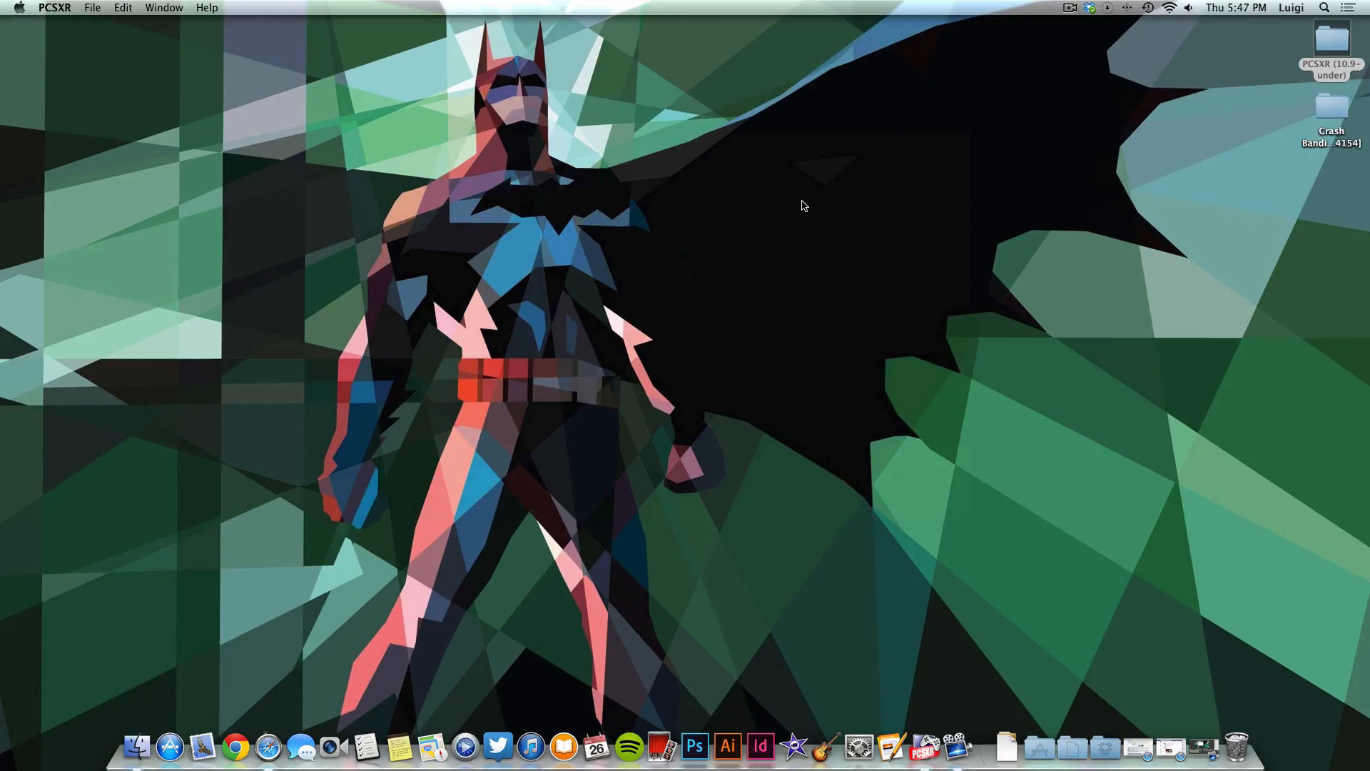
pyautogui.moveTo(728, 349)
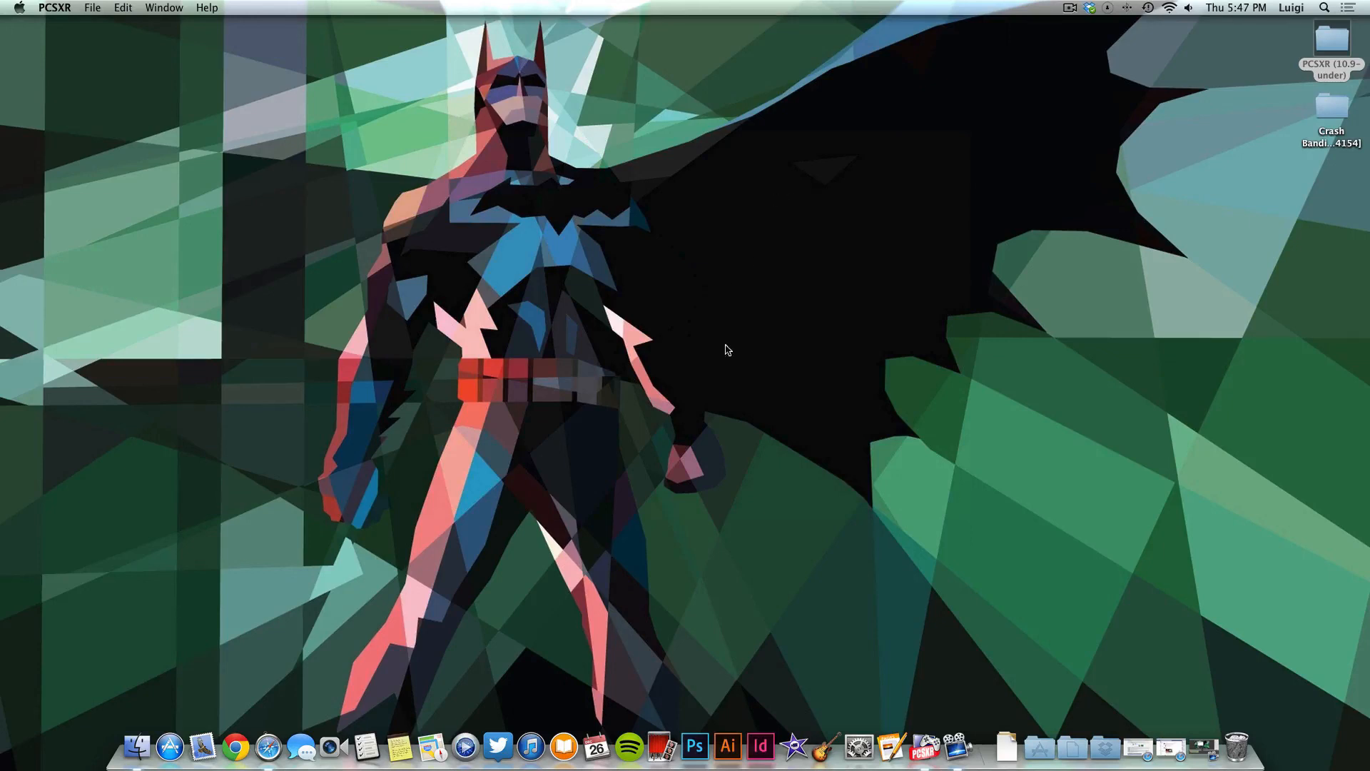
pyautogui.moveTo(845, 370)
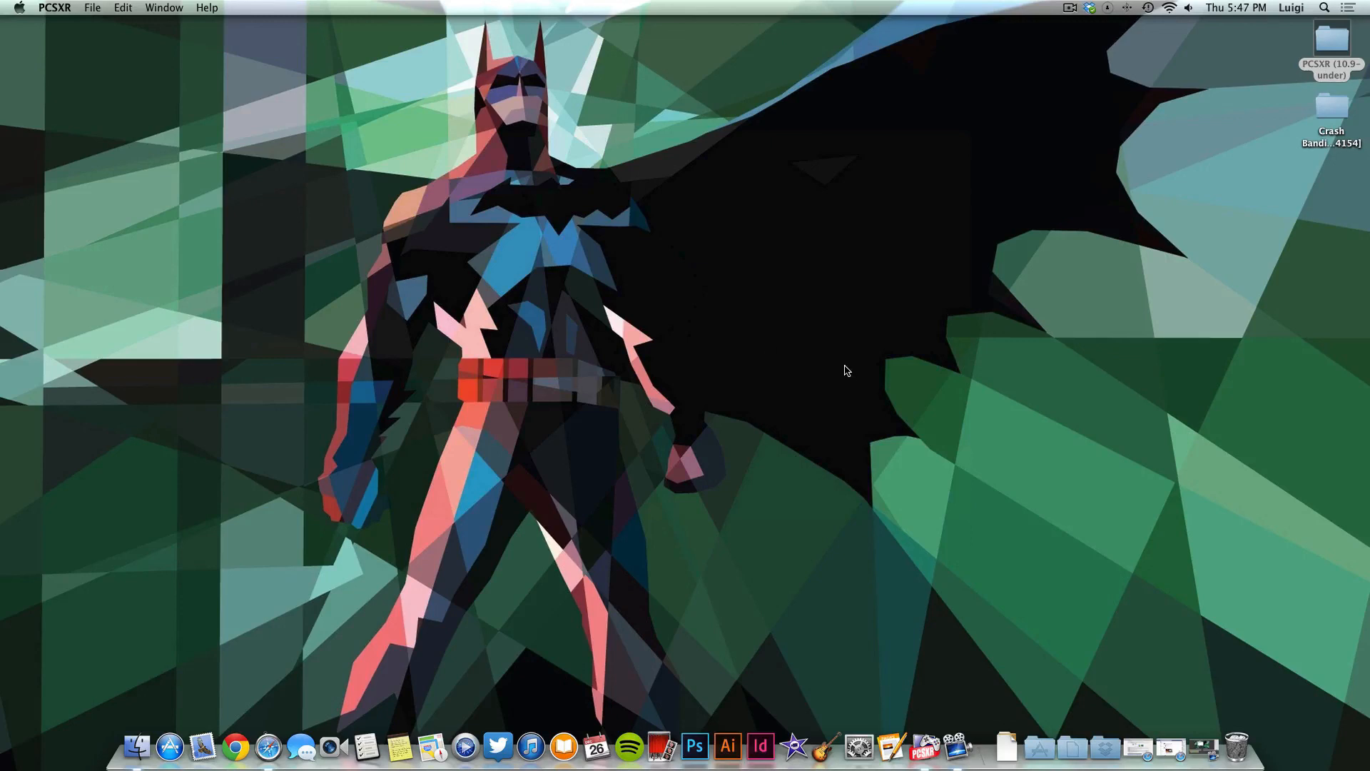
pyautogui.moveTo(944, 218)
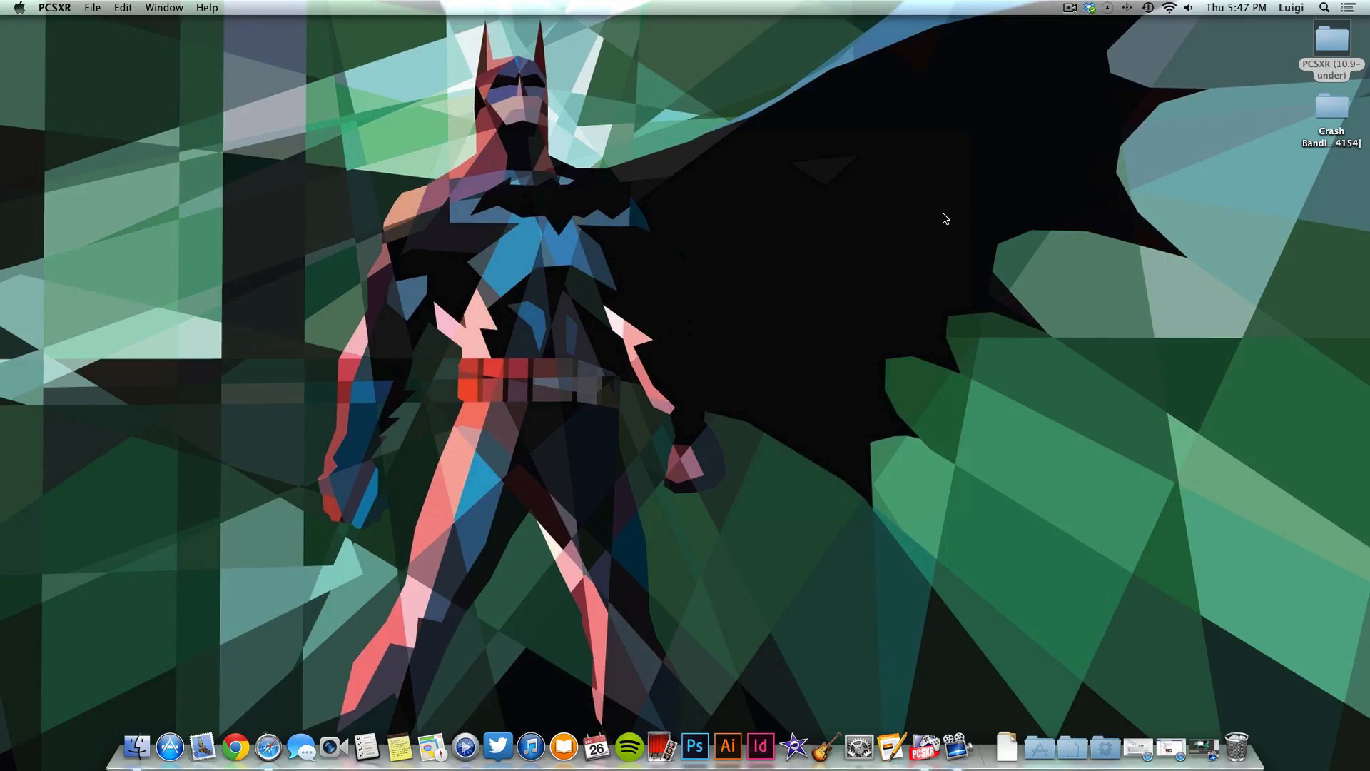